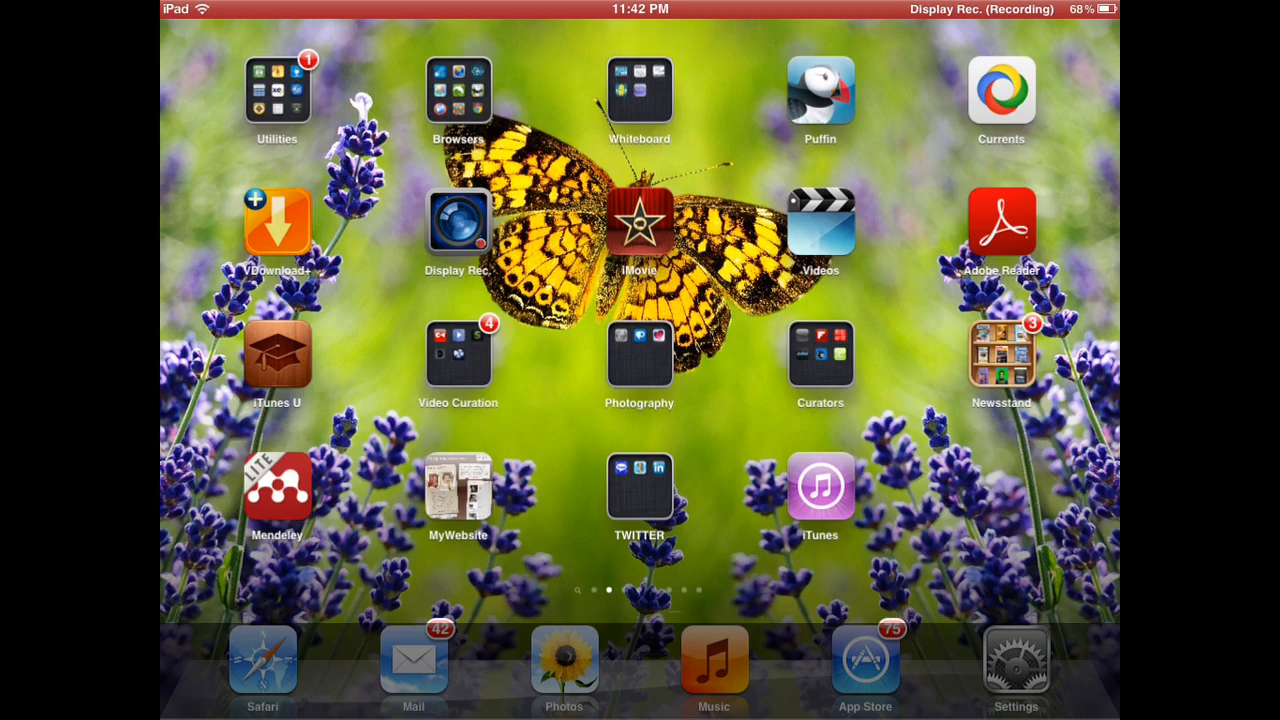
Step: Swipe to the first Home Screen page and launch the ReaddleDocs app
scroll(left, 3)
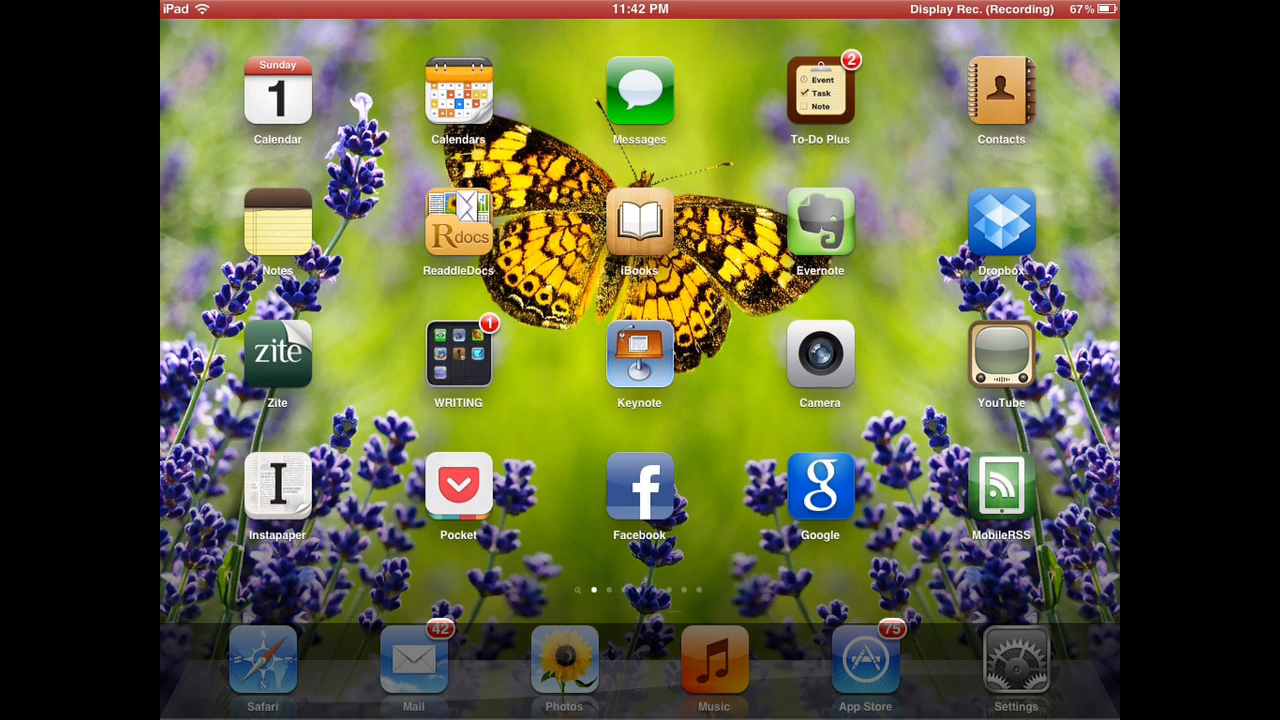
click(458, 230)
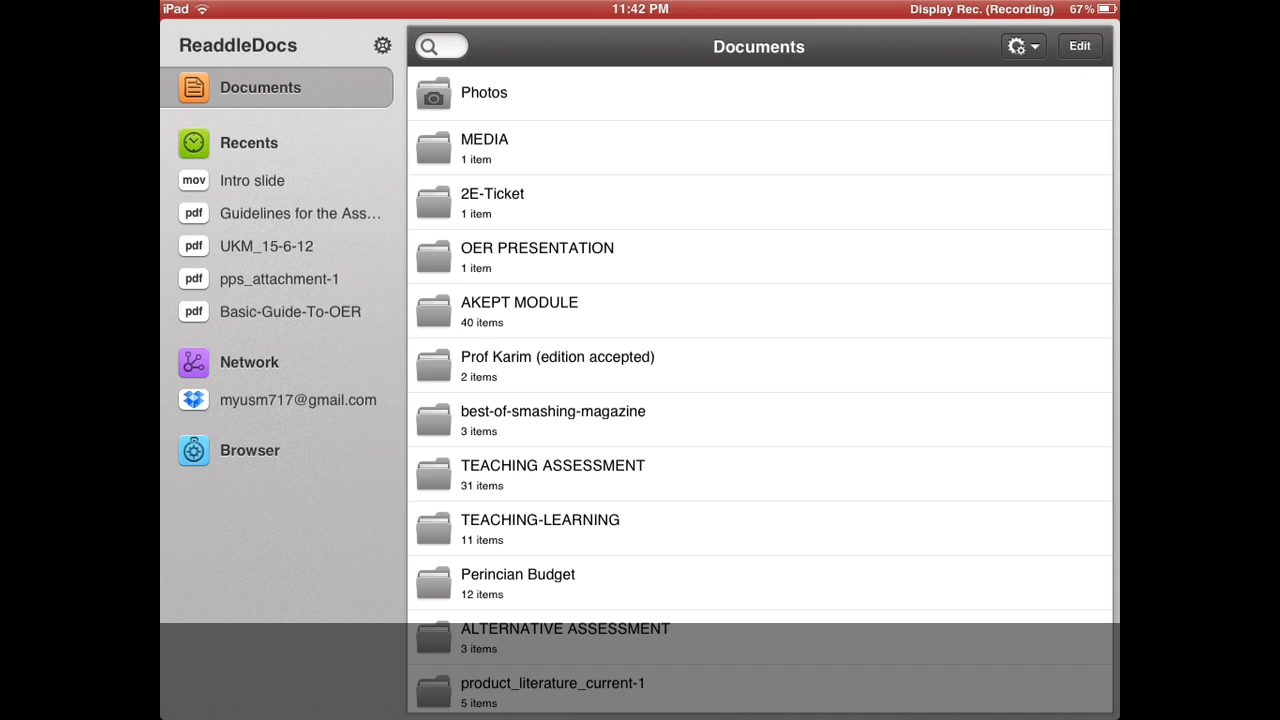
Step: Browse the Documents folder list, then show the sort and create-folder/text-file menu
scroll(down, 3)
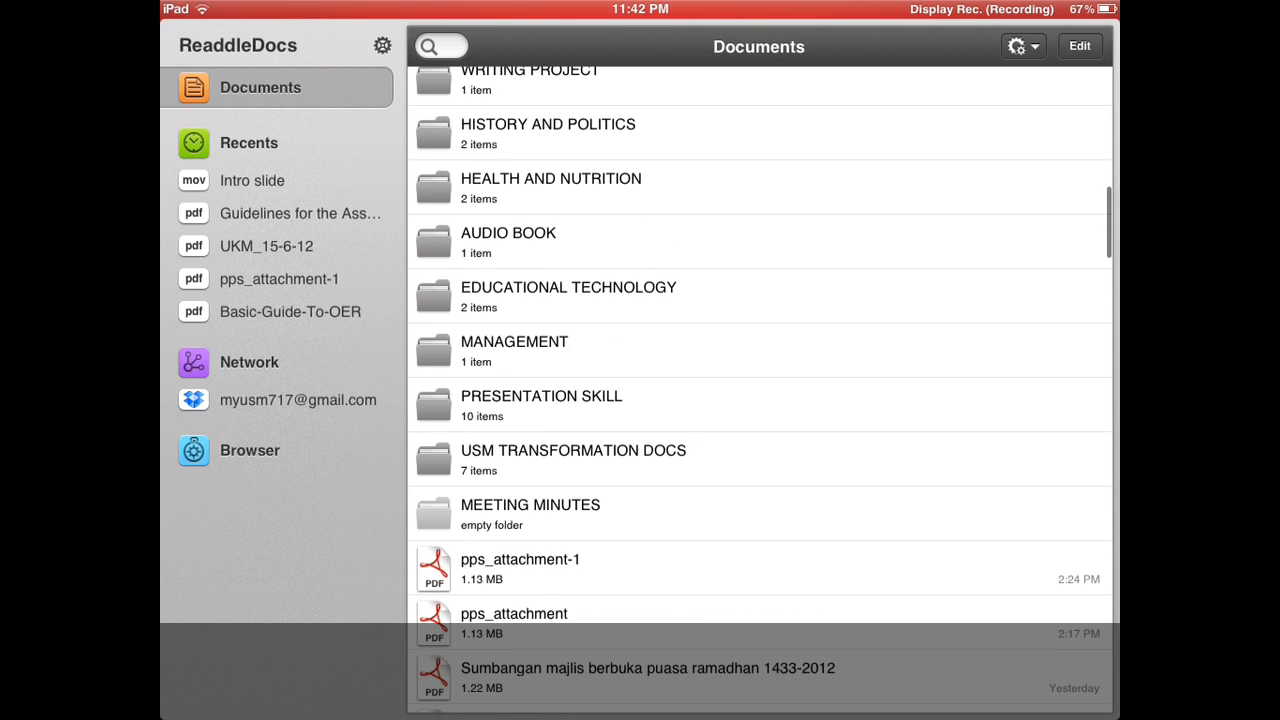
scroll(down, 3)
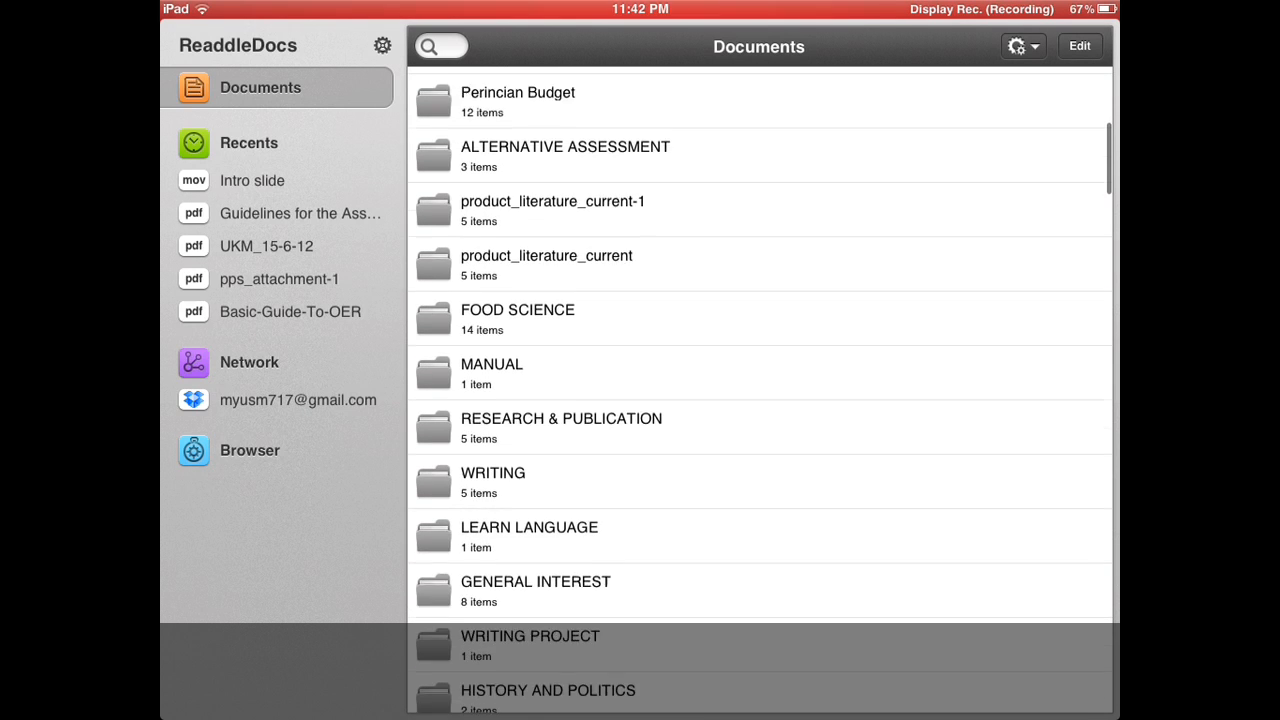
scroll(down, 3)
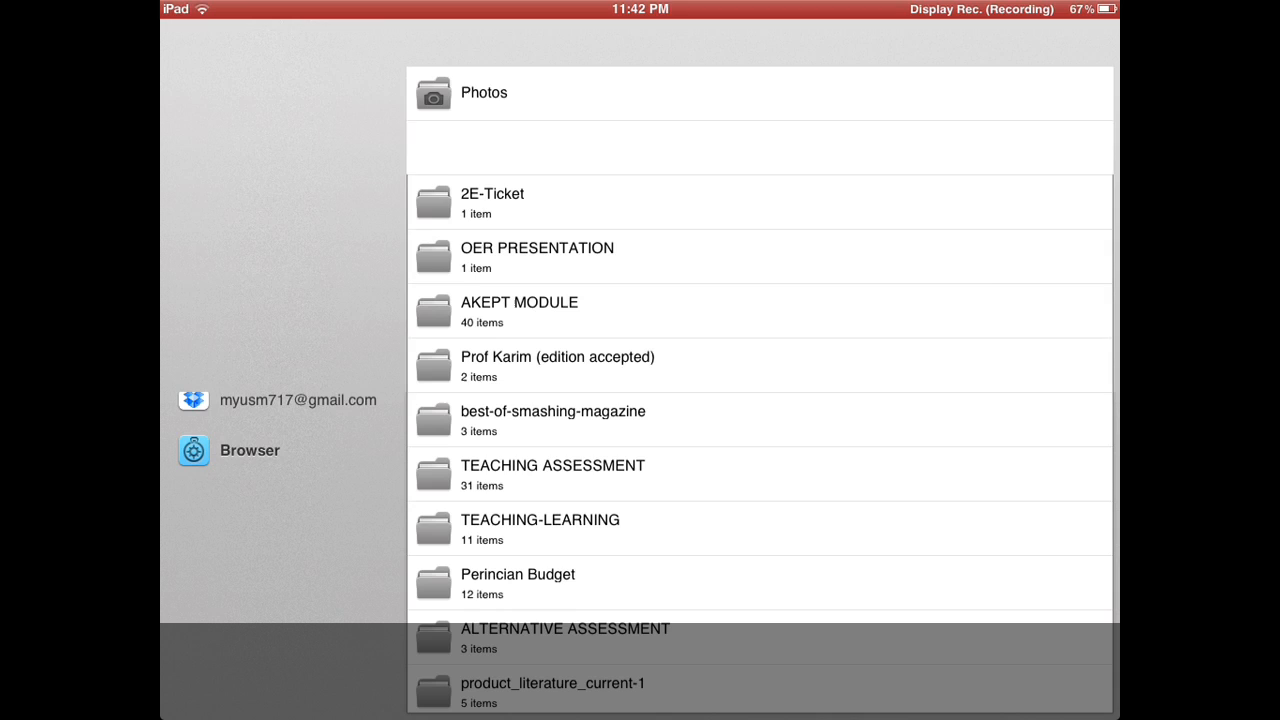
click(1017, 46)
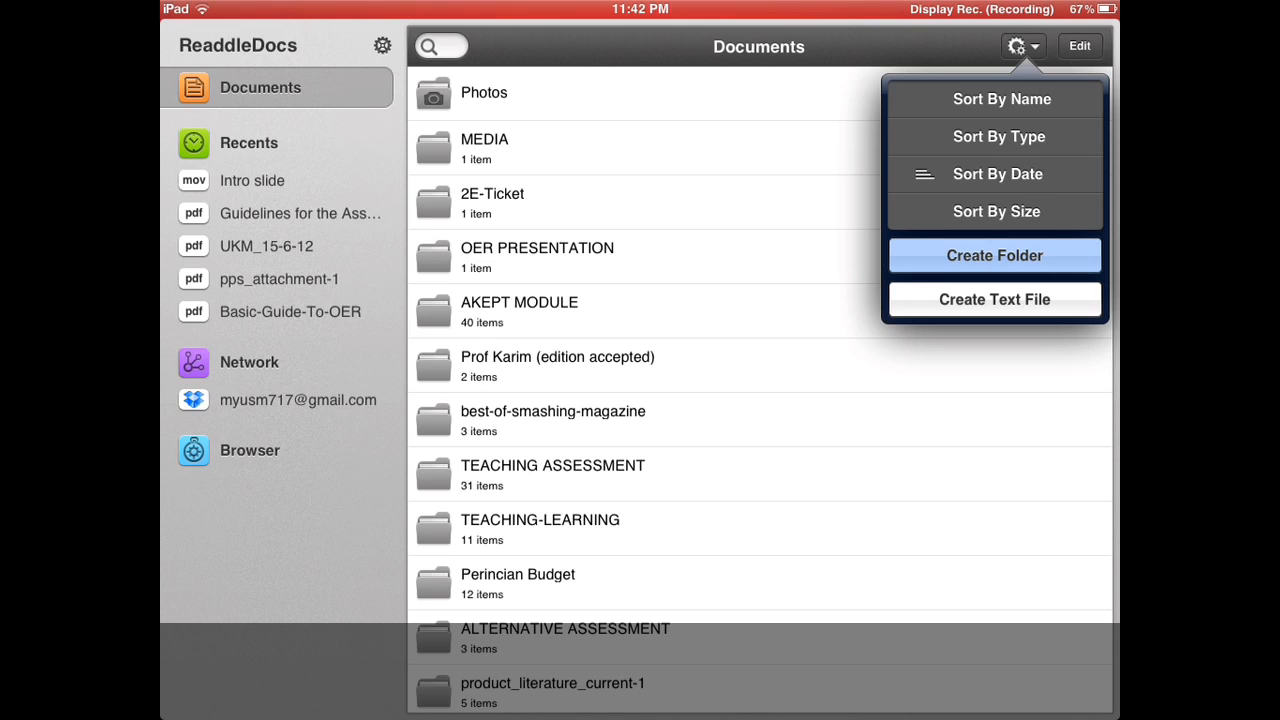
click(994, 255)
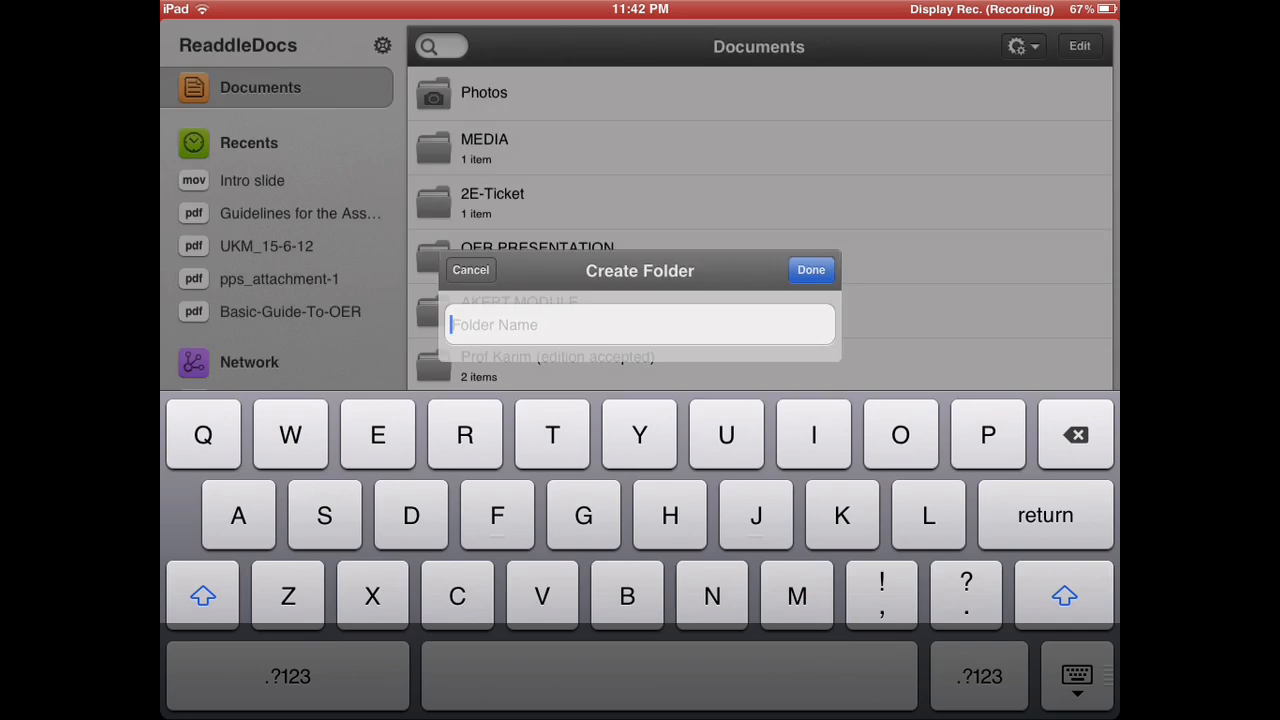
click(470, 270)
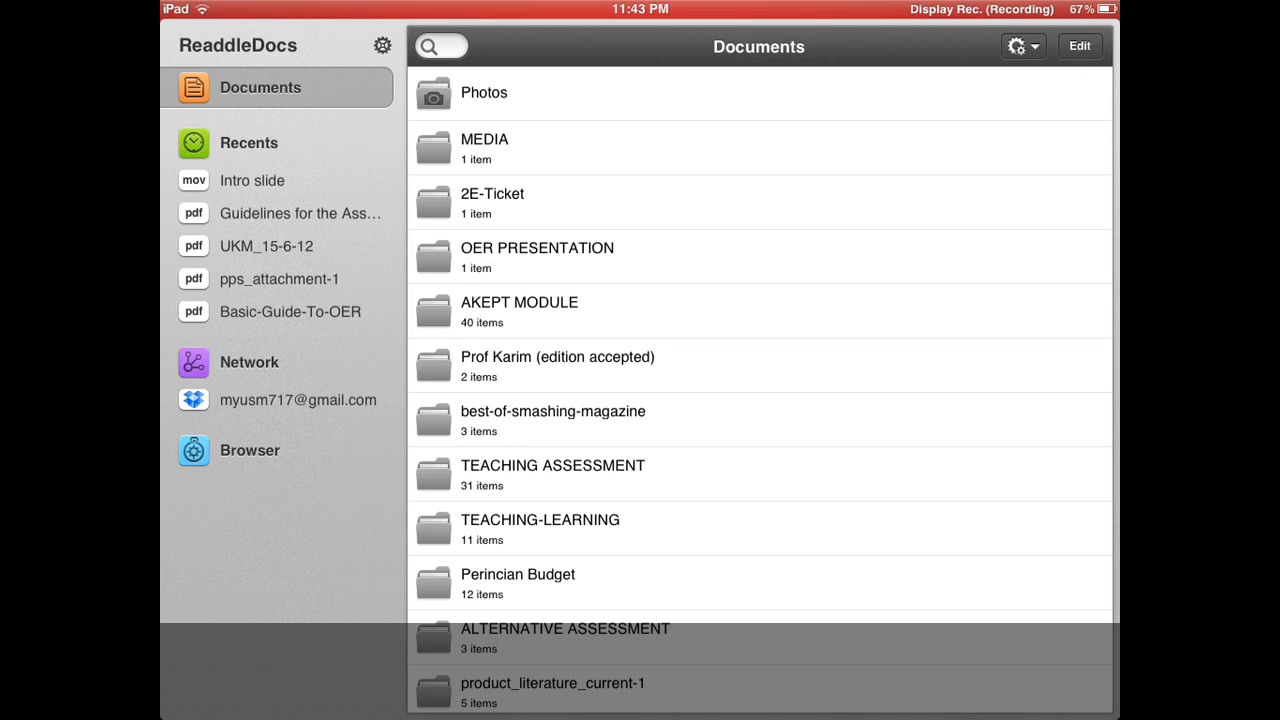
Step: Open AKEPT MODULE, tap the Designing Effective Training Program presentation, and toggle the options menu
click(519, 310)
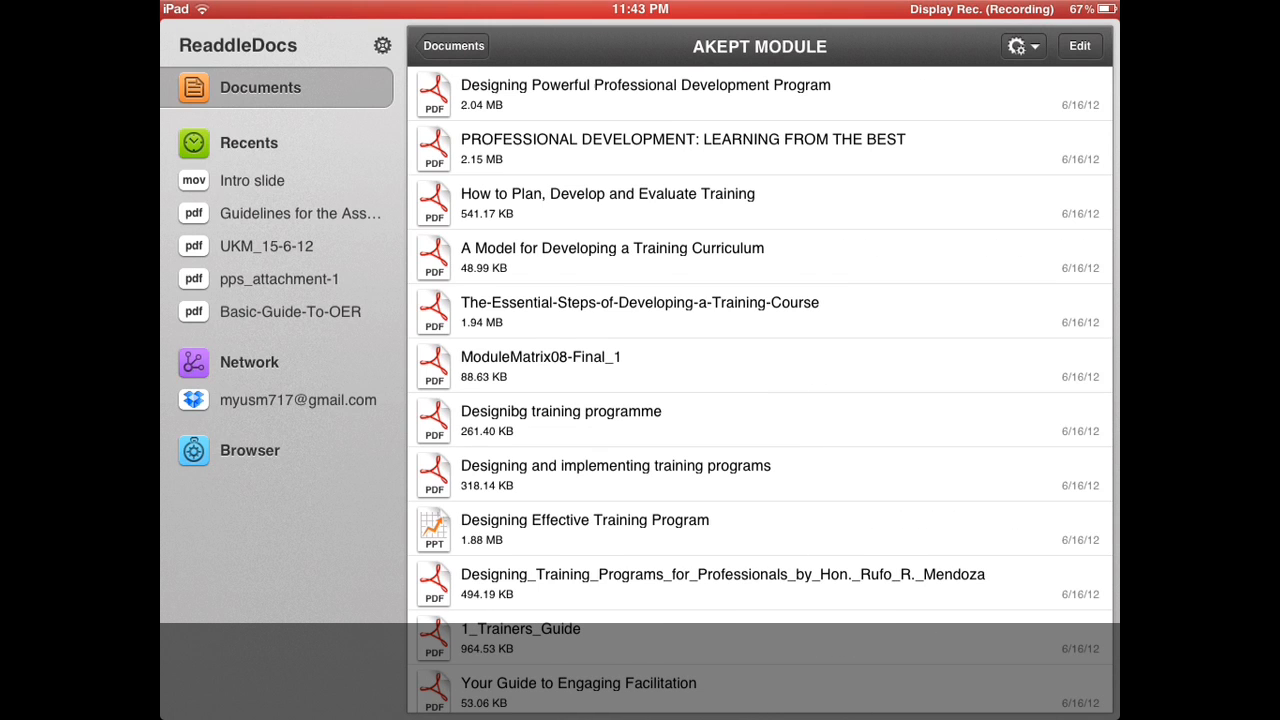
scroll(down, 3)
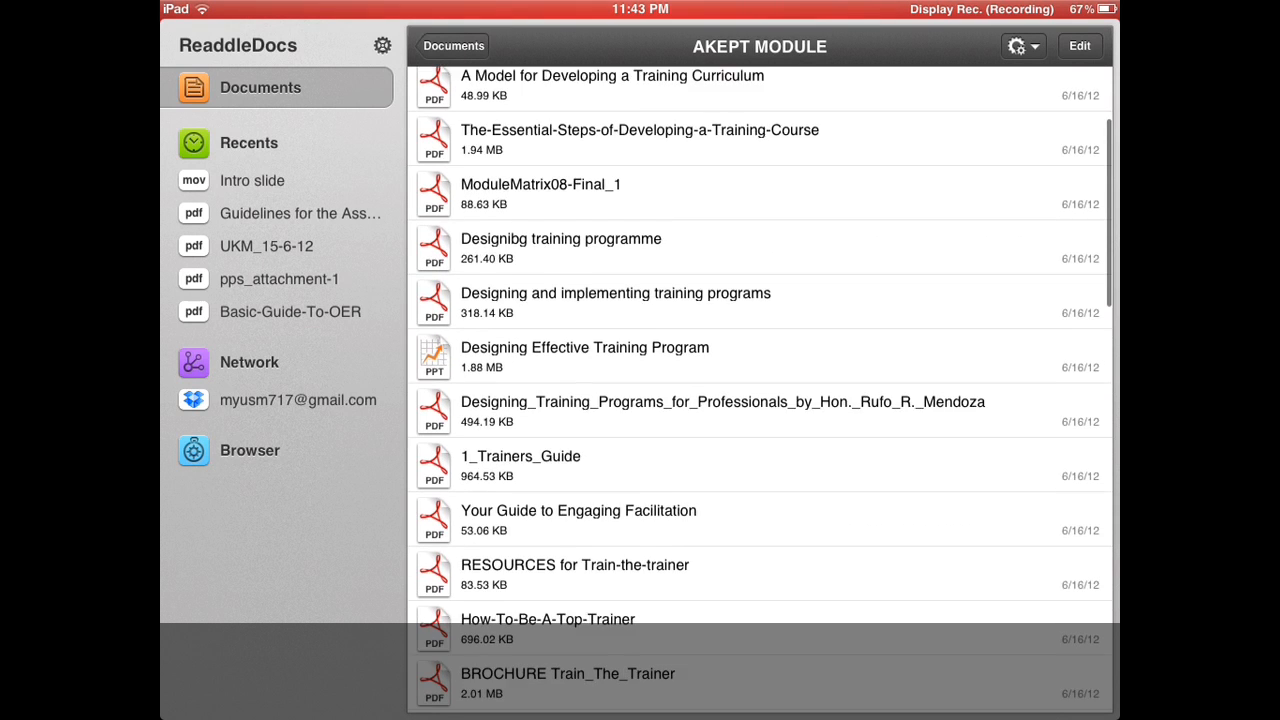
scroll(down, 3)
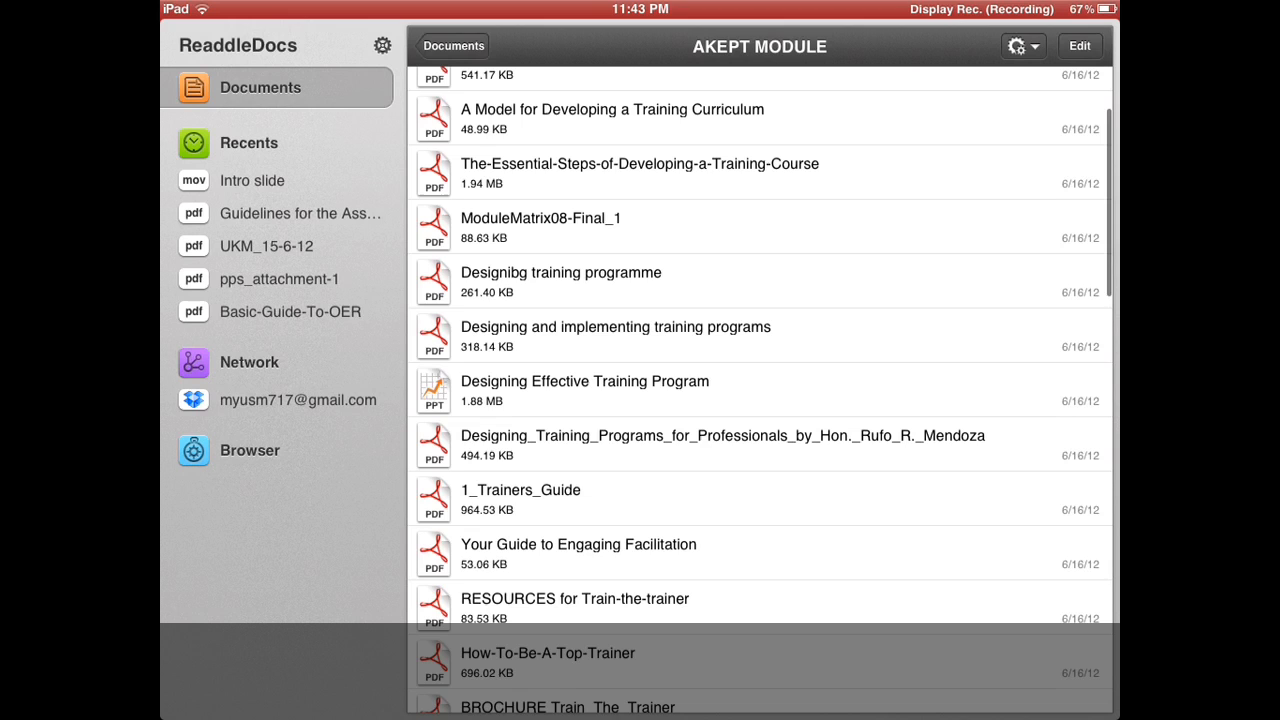
click(585, 388)
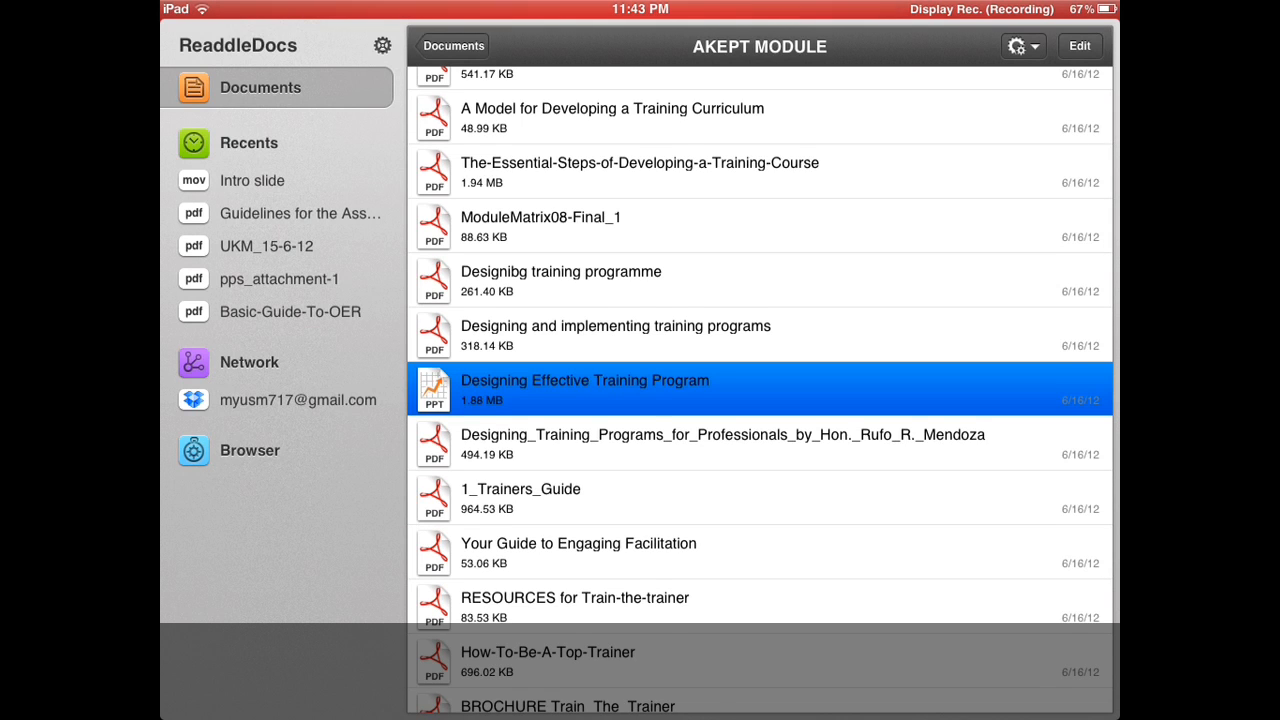
scroll(down, 3)
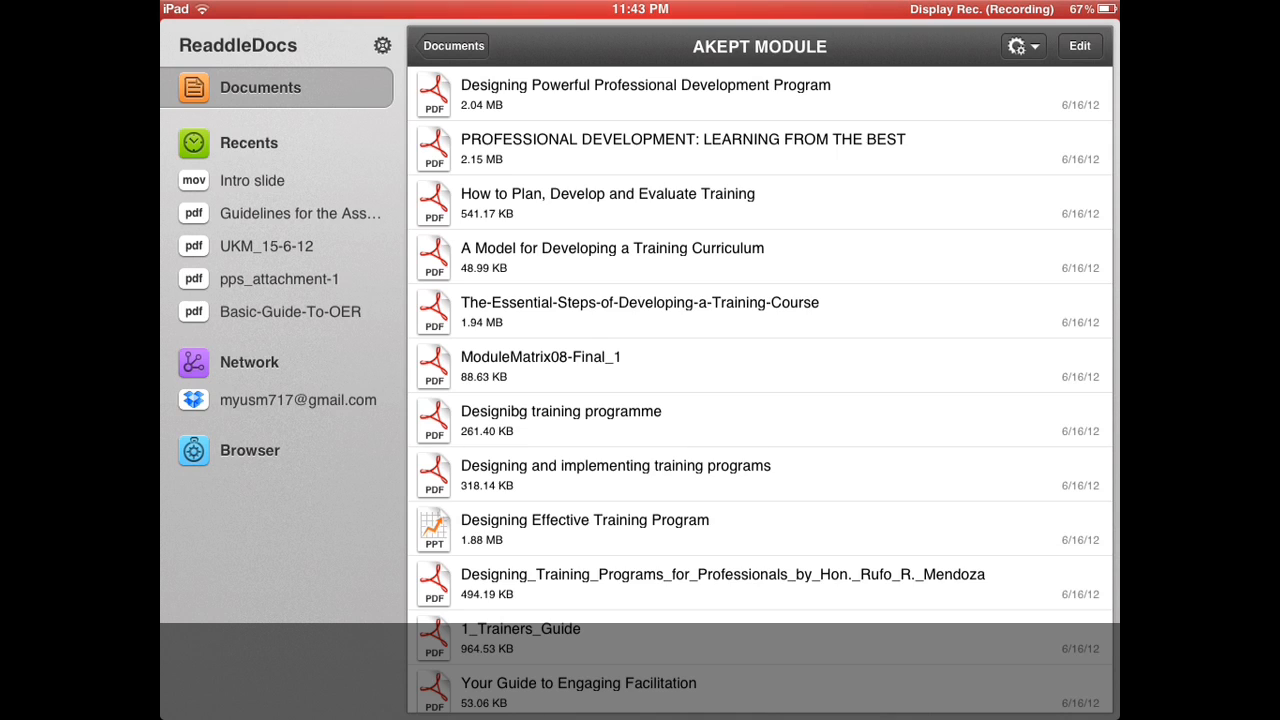
click(1023, 46)
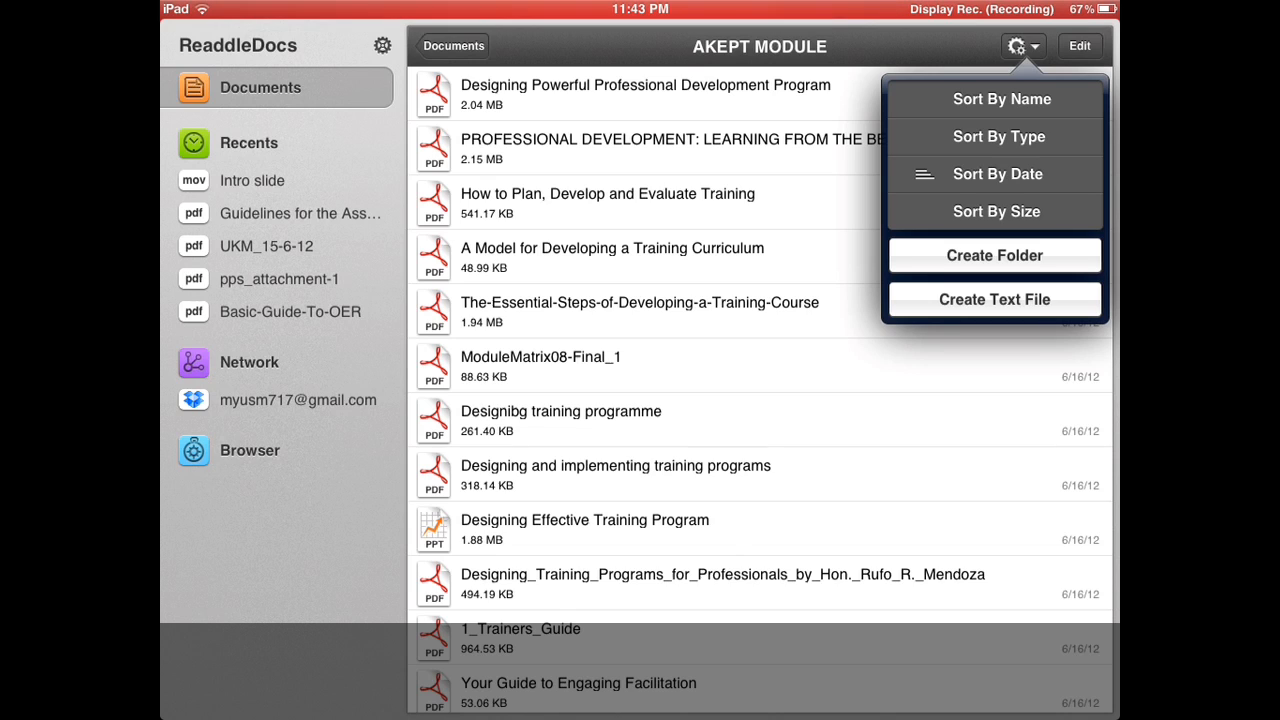
click(1018, 45)
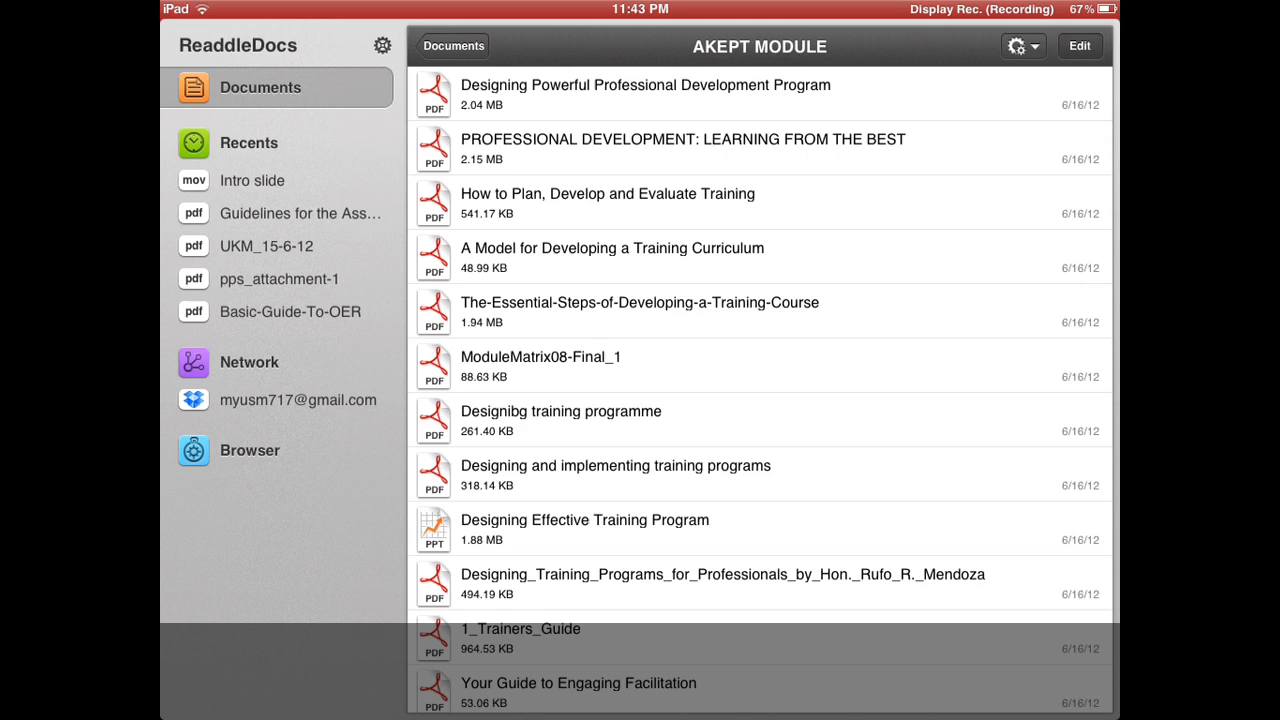
Step: Select PDFs including Professional Development: Learning from the Best, then start and cancel a move
click(1079, 46)
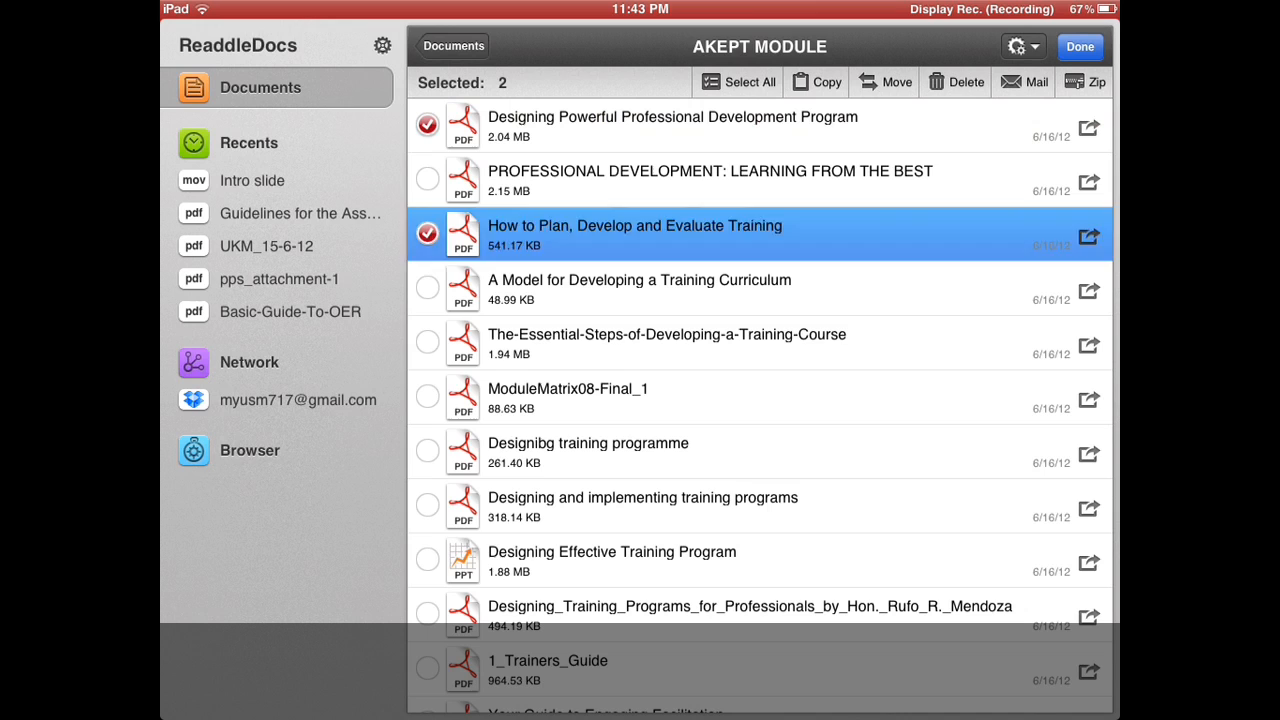
click(427, 180)
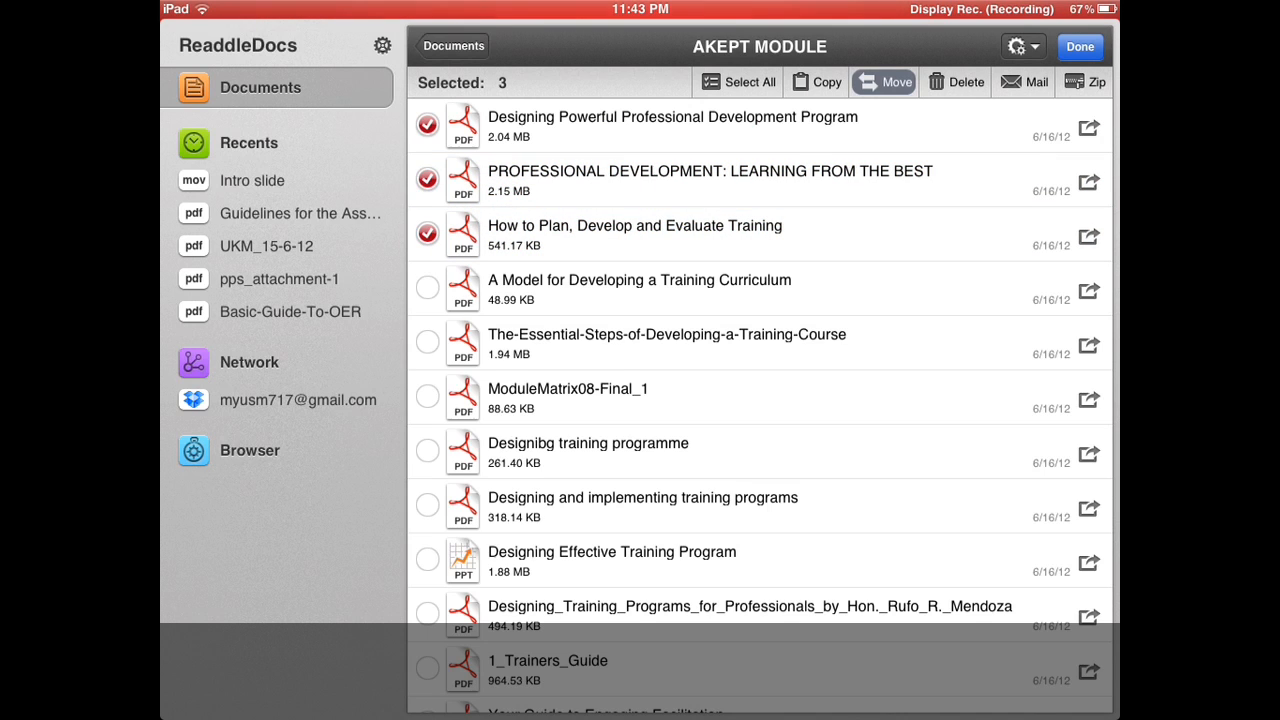
click(883, 82)
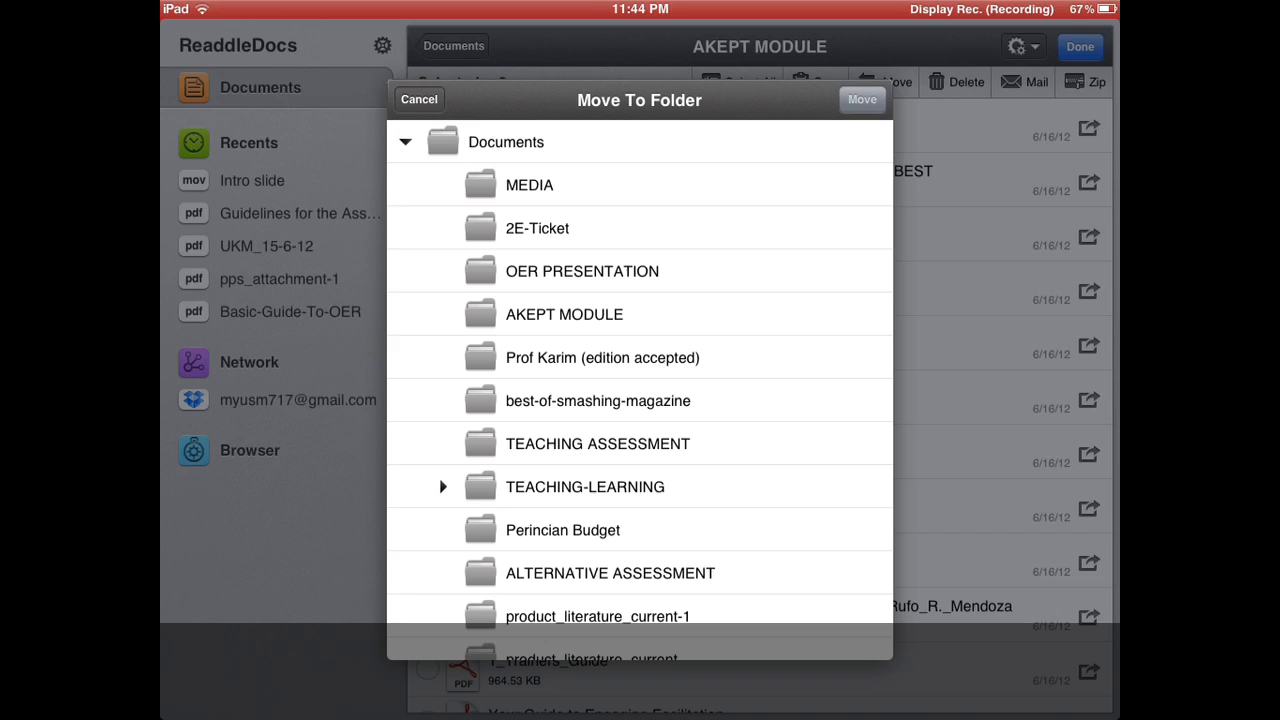
click(419, 99)
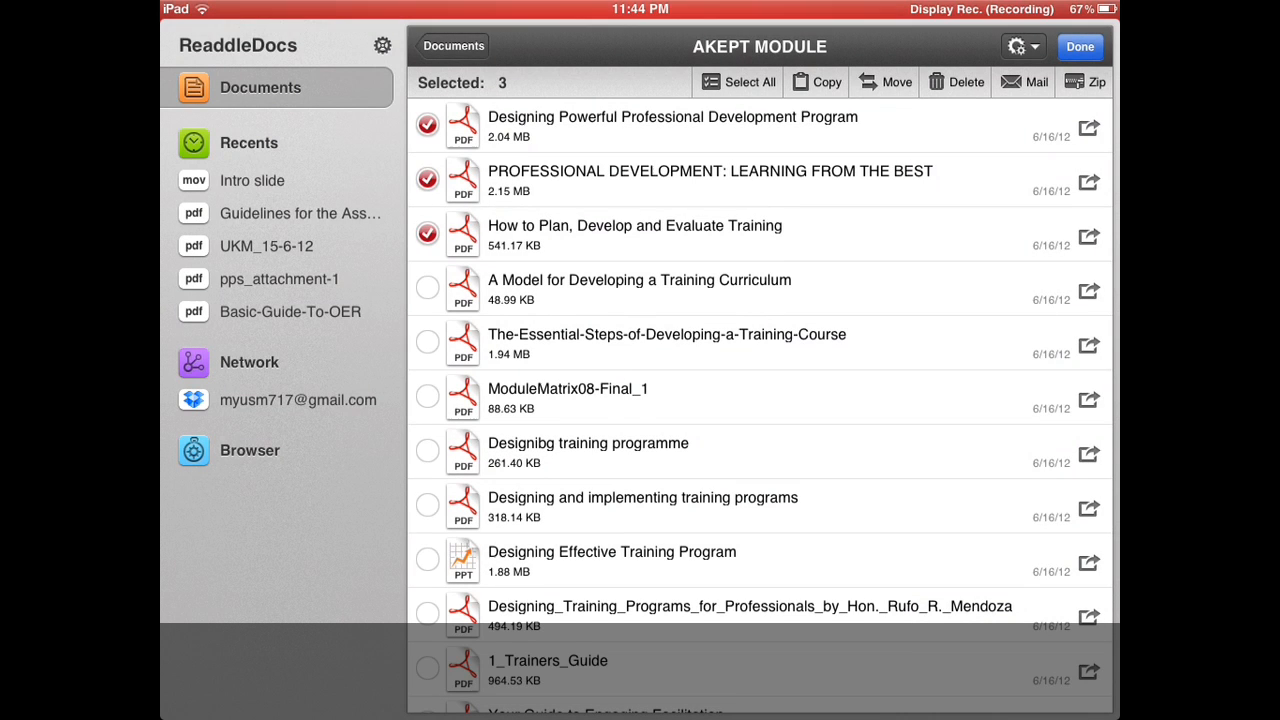
Step: Open and cancel the copy destinations, and mark How to Plan, Develop and Evaluate Training
click(816, 81)
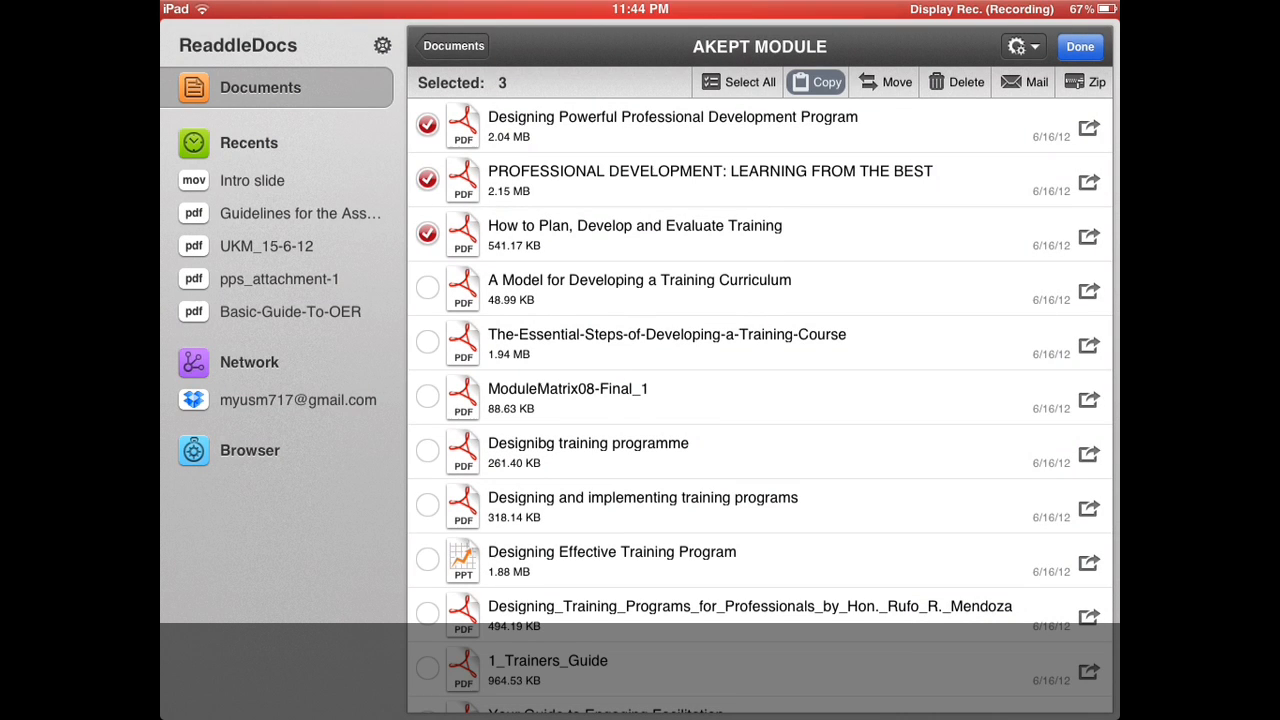
click(815, 82)
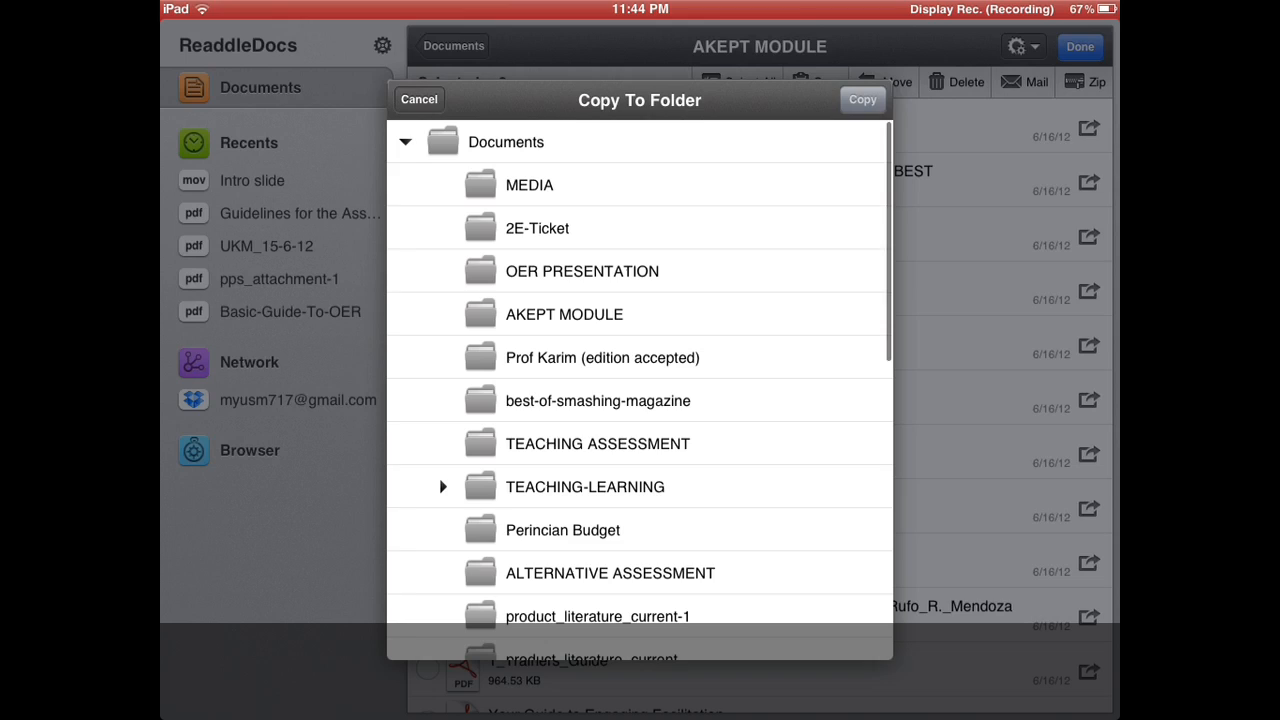
click(419, 99)
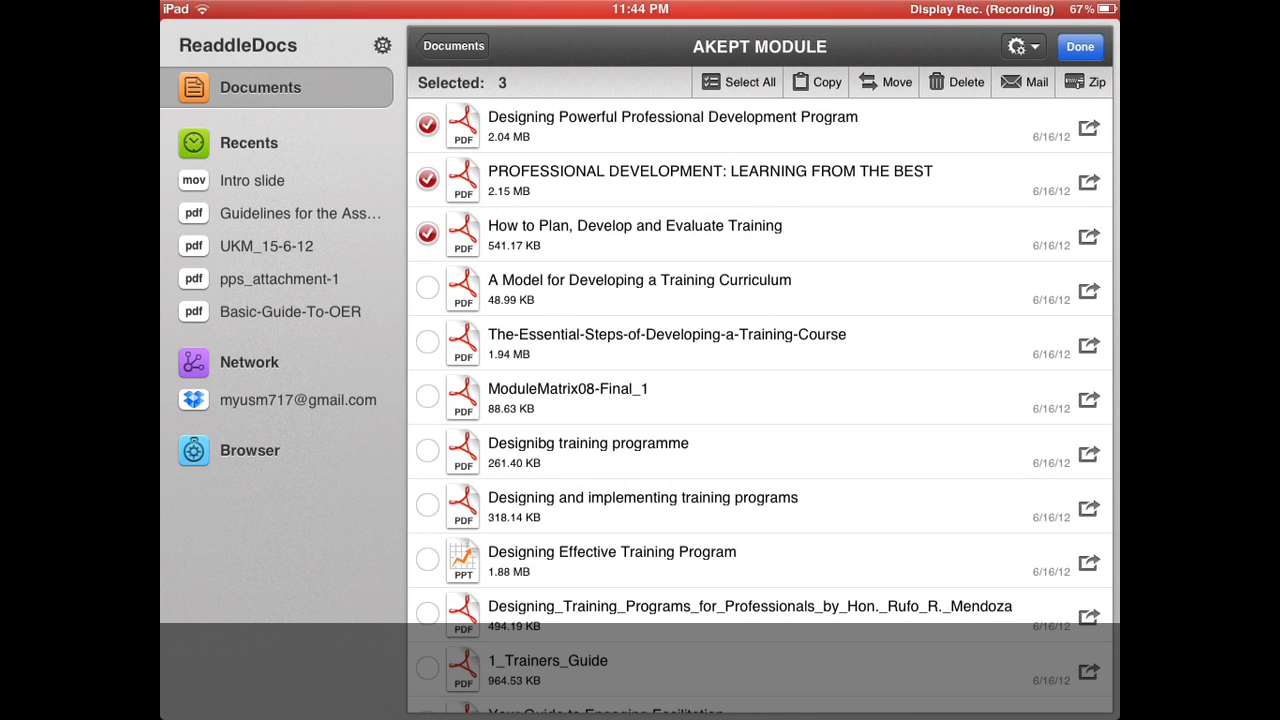
click(1083, 82)
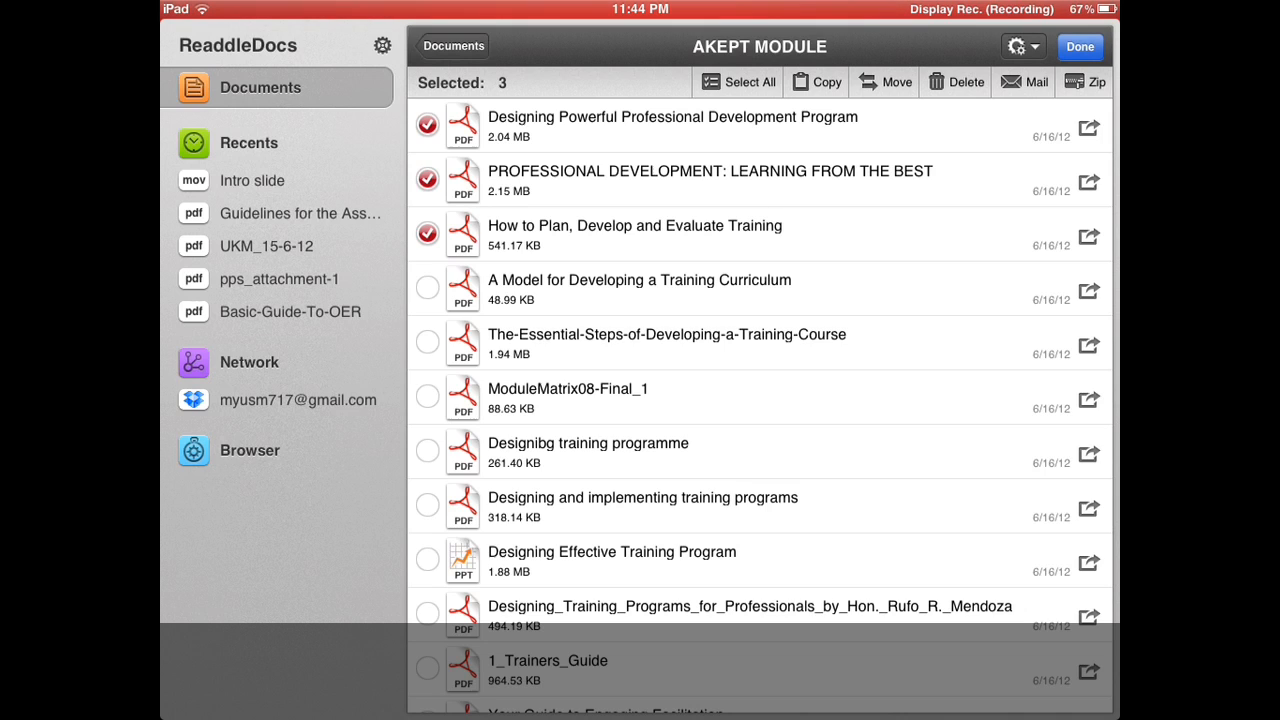
Step: View the first PDF's details popup, dismiss it, and leave Edit mode with nothing selected
click(427, 180)
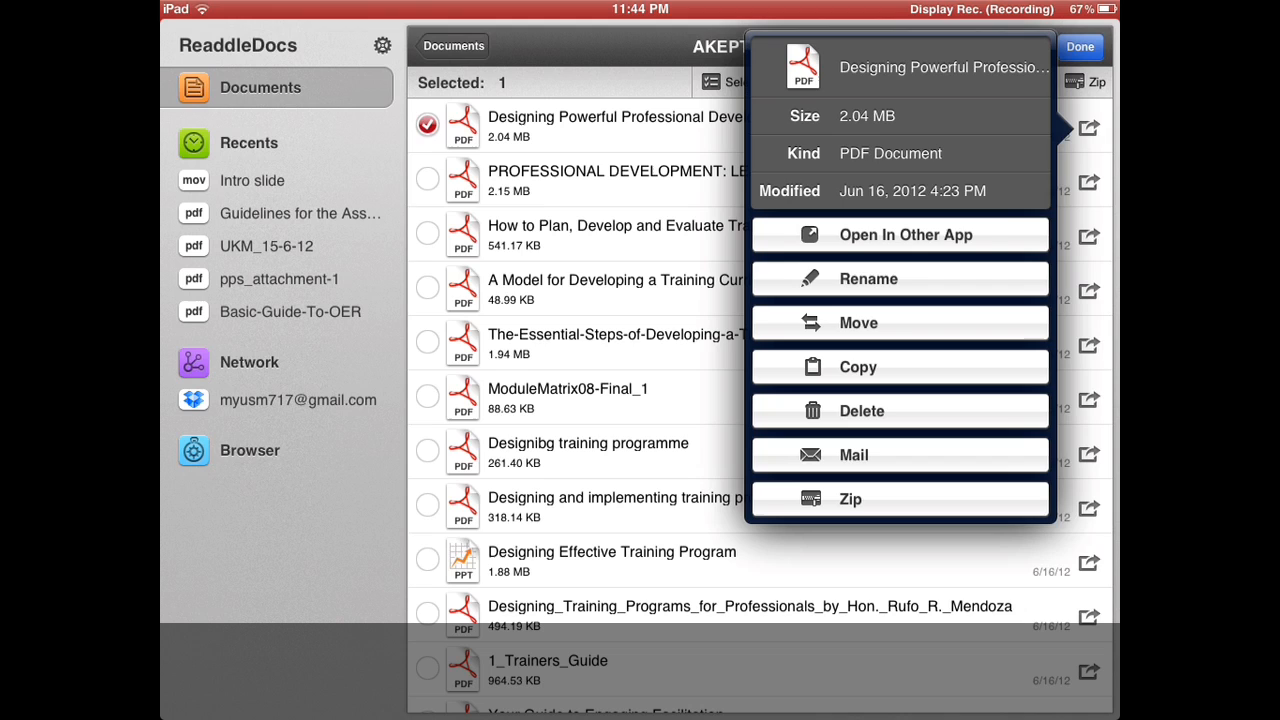
click(900, 234)
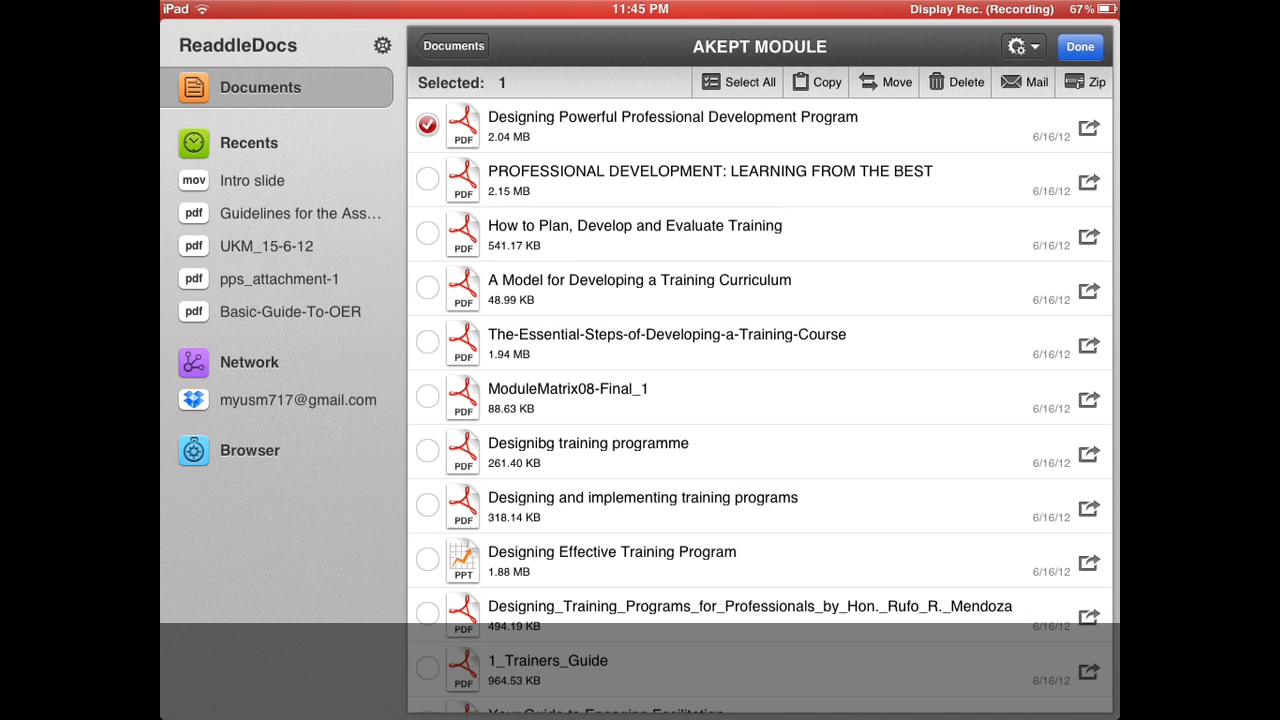
click(1079, 46)
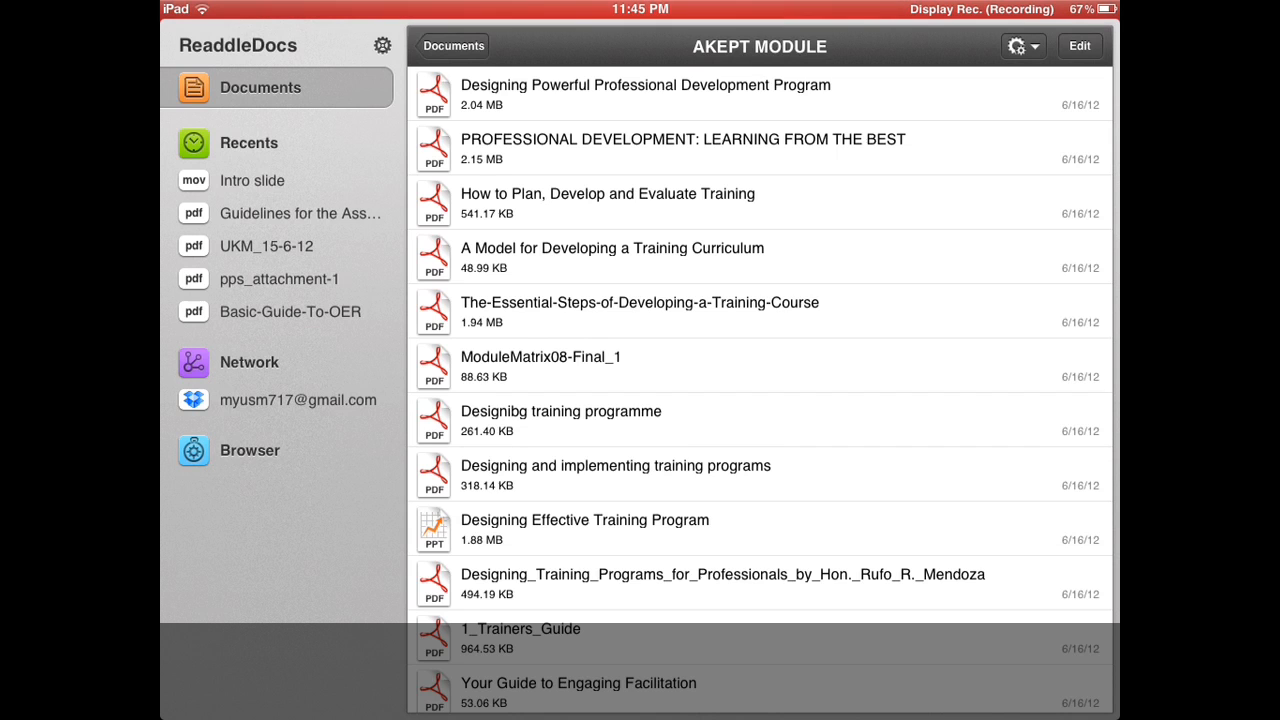
Step: From the NCCIM Seminar email in Mail, send Reggrants.doc to ReaddleDocs via Open In
key(home)
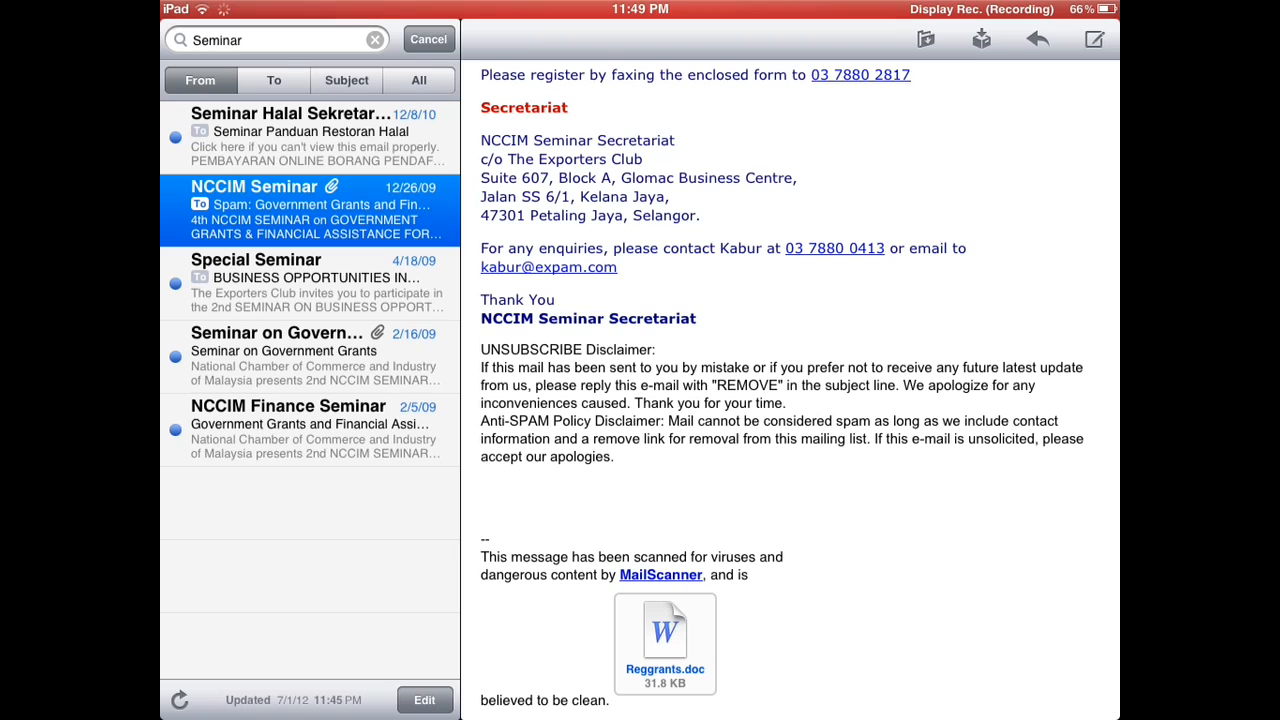
click(664, 635)
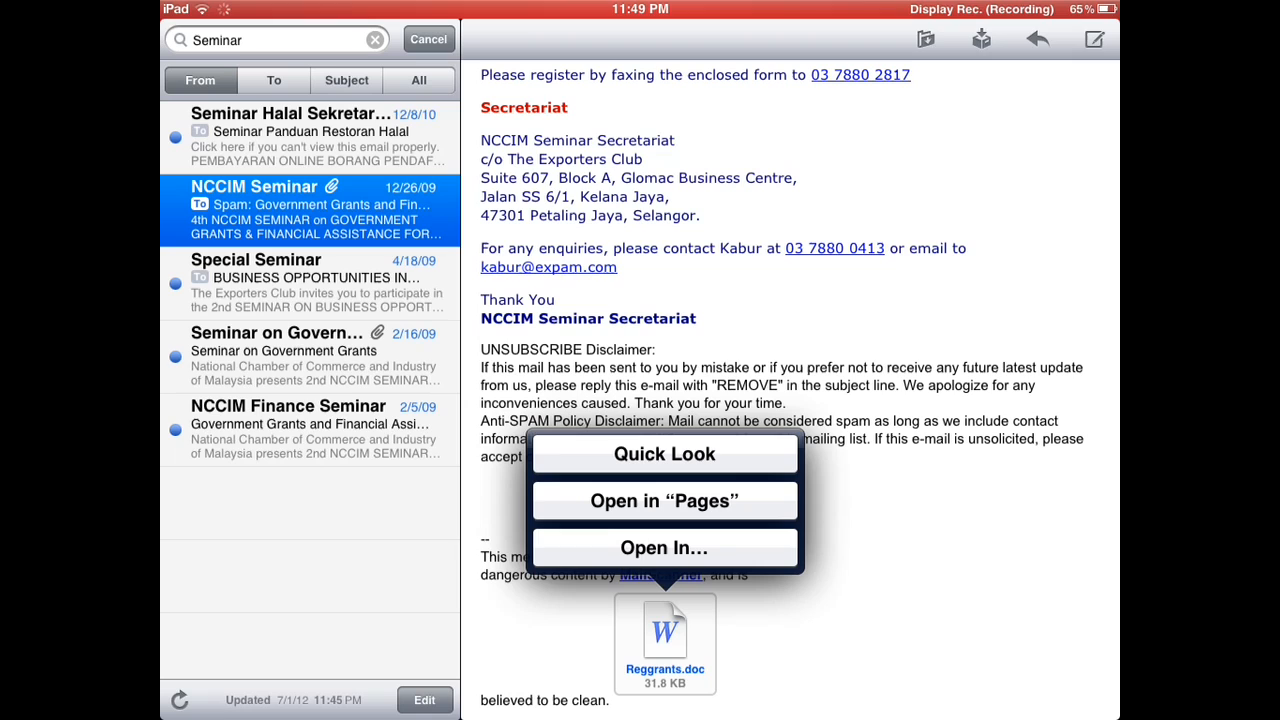
click(664, 547)
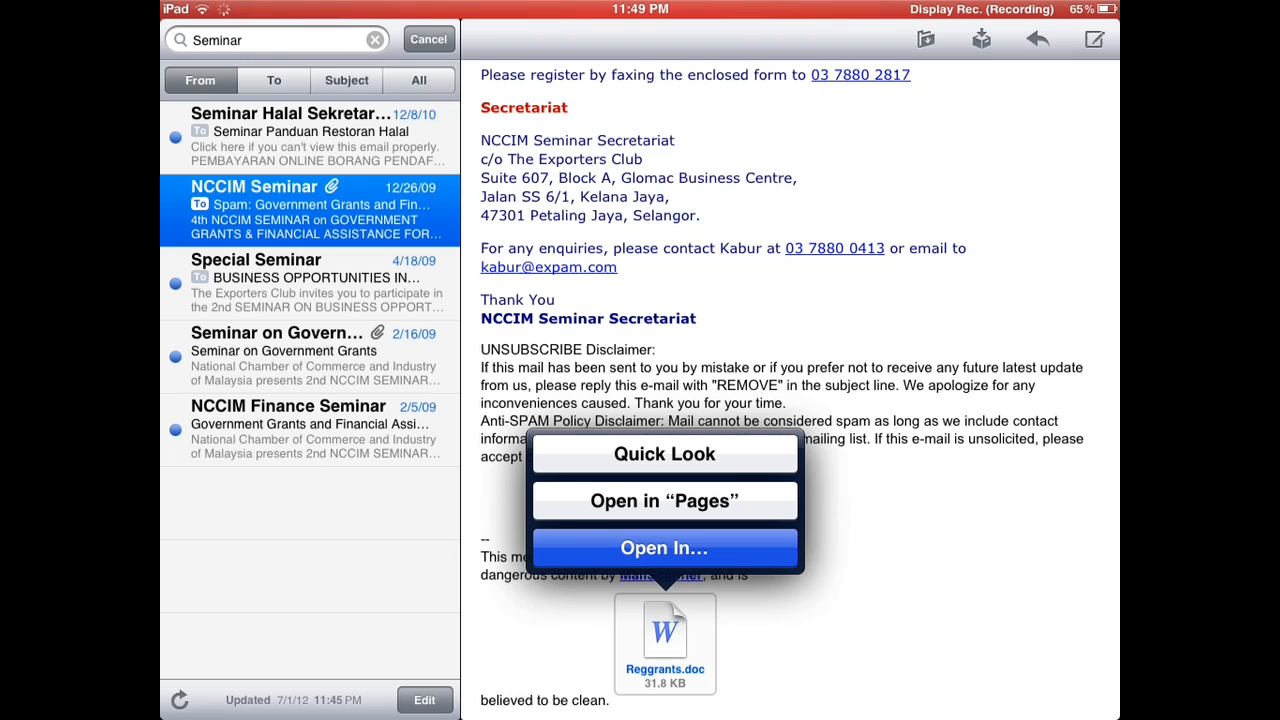
click(663, 547)
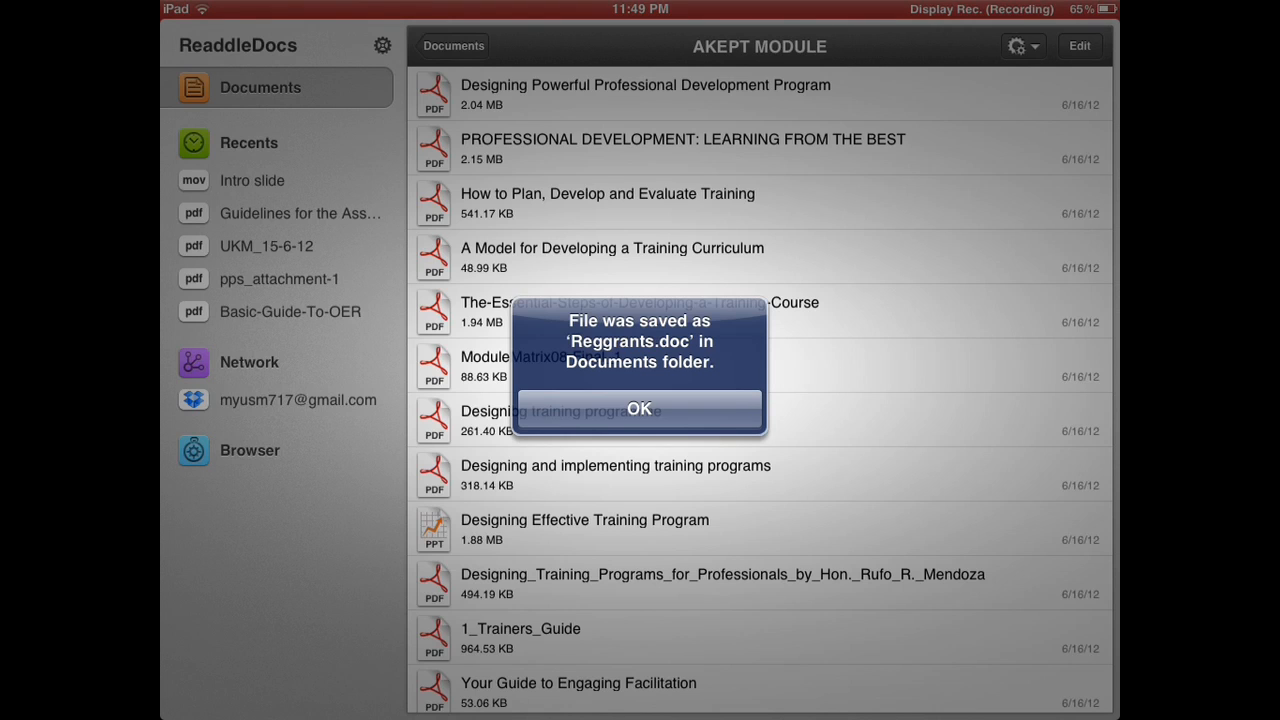
Step: Dismiss the Reggrants.doc saved notice and scroll down the Documents list
click(638, 408)
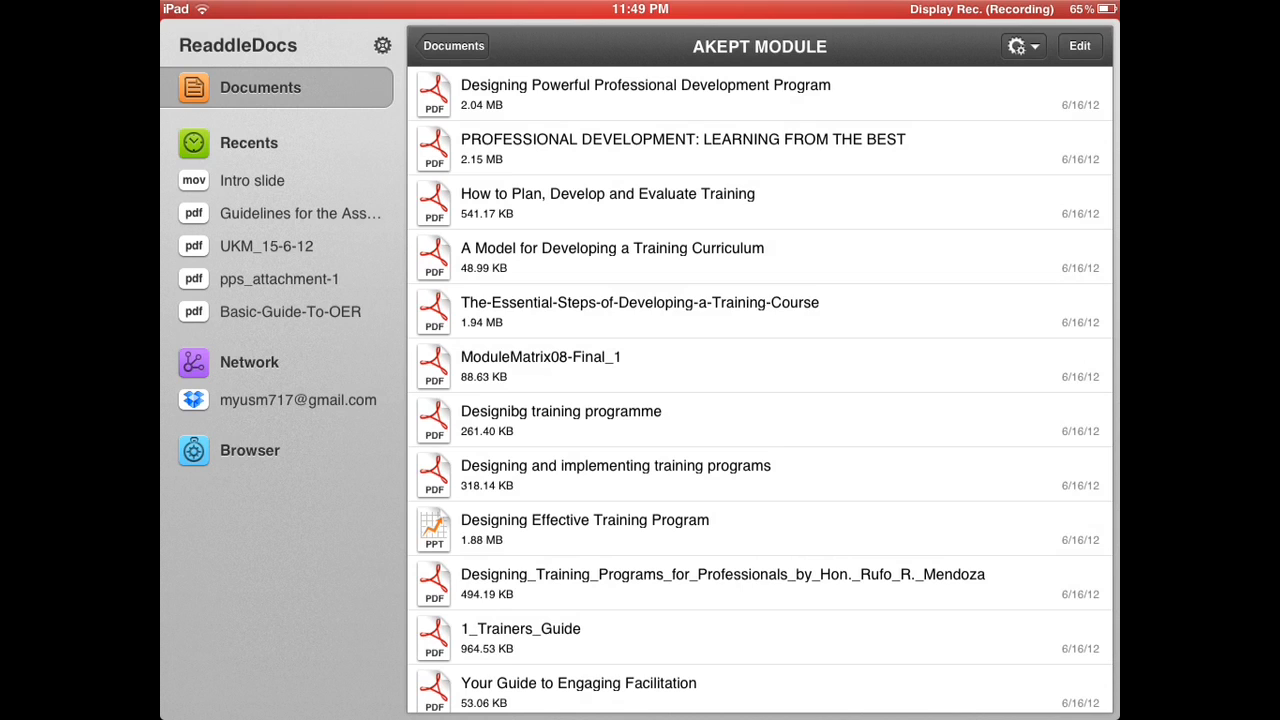
scroll(down, 3)
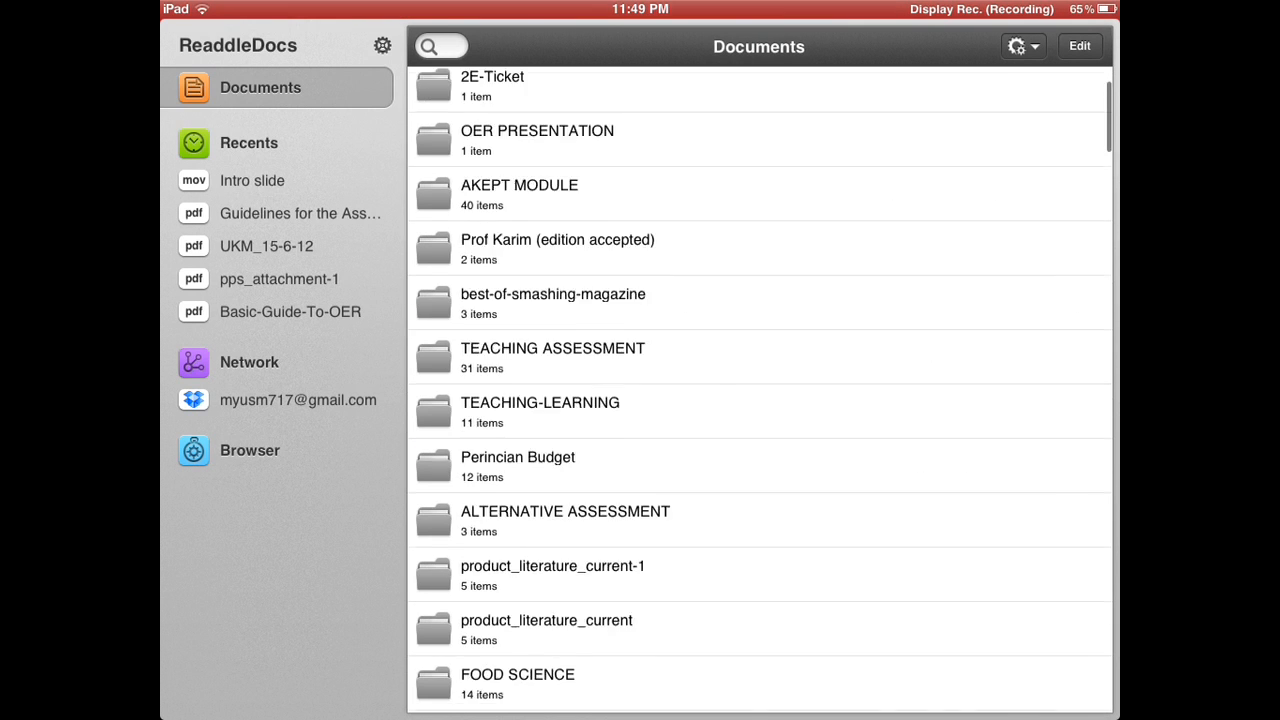
scroll(down, 3)
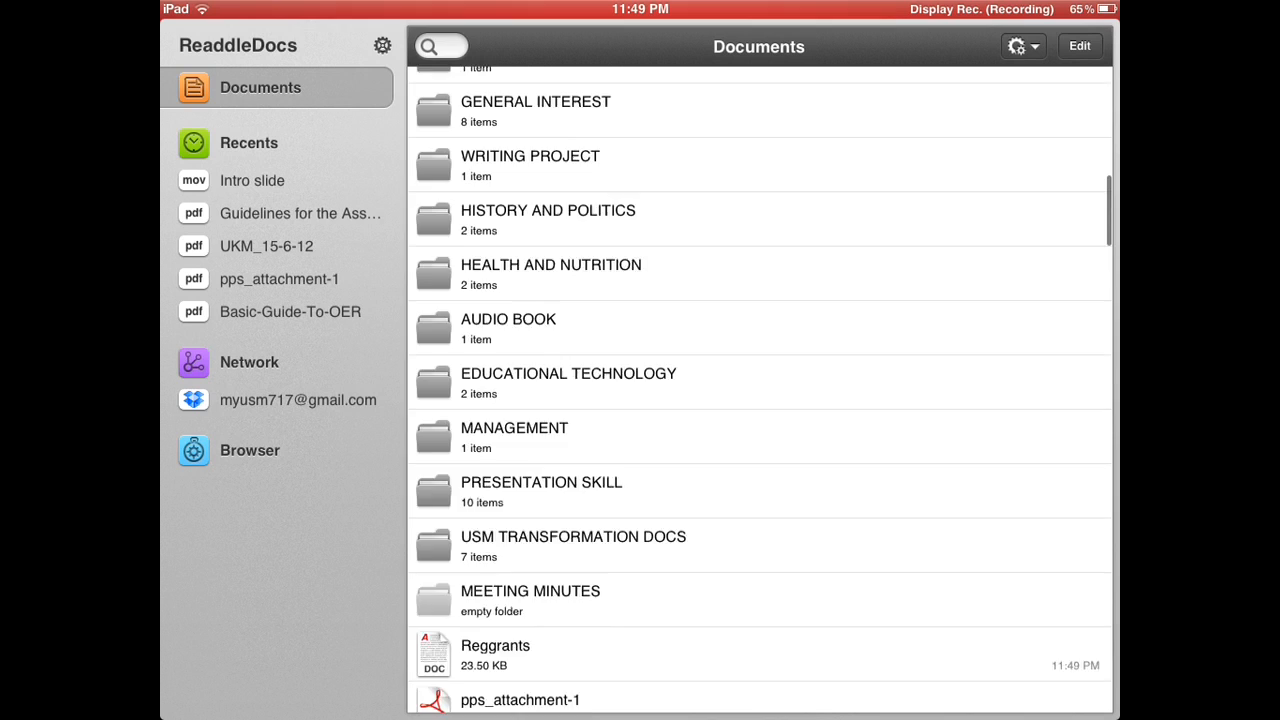
Step: Scroll down the Documents list to locate and open the Reggrants registration form
scroll(down, 3)
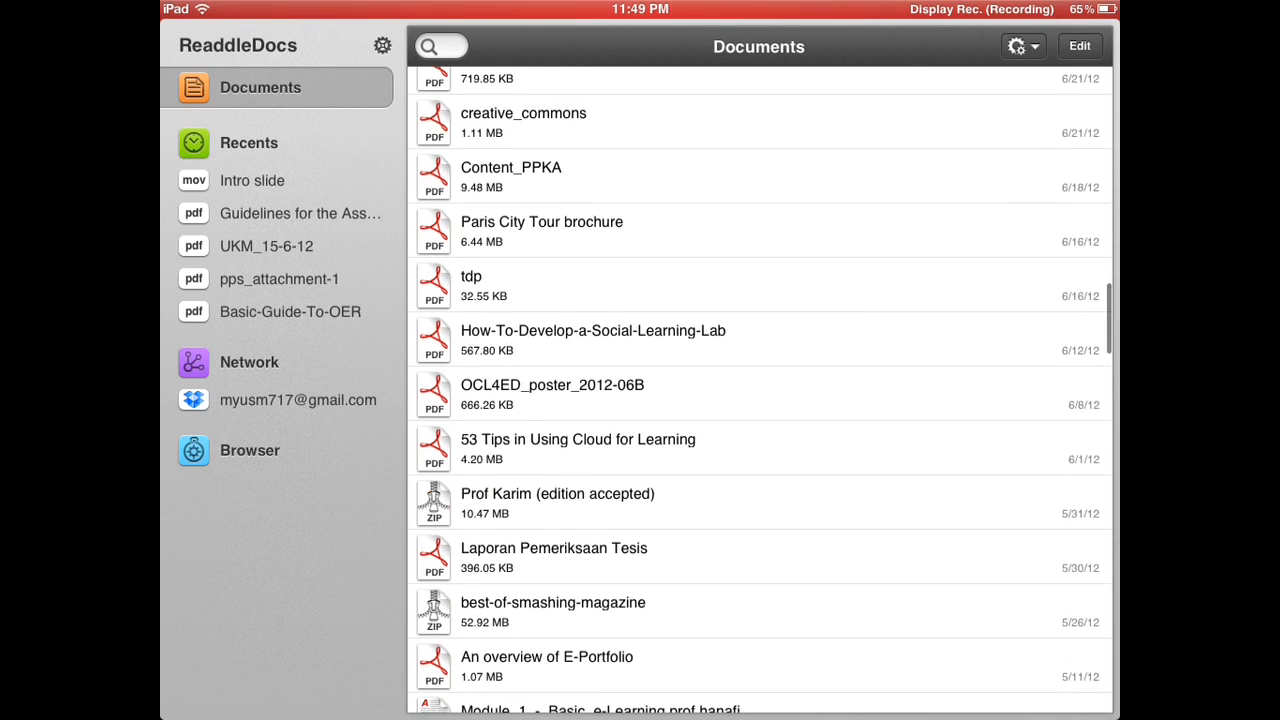
scroll(down, 3)
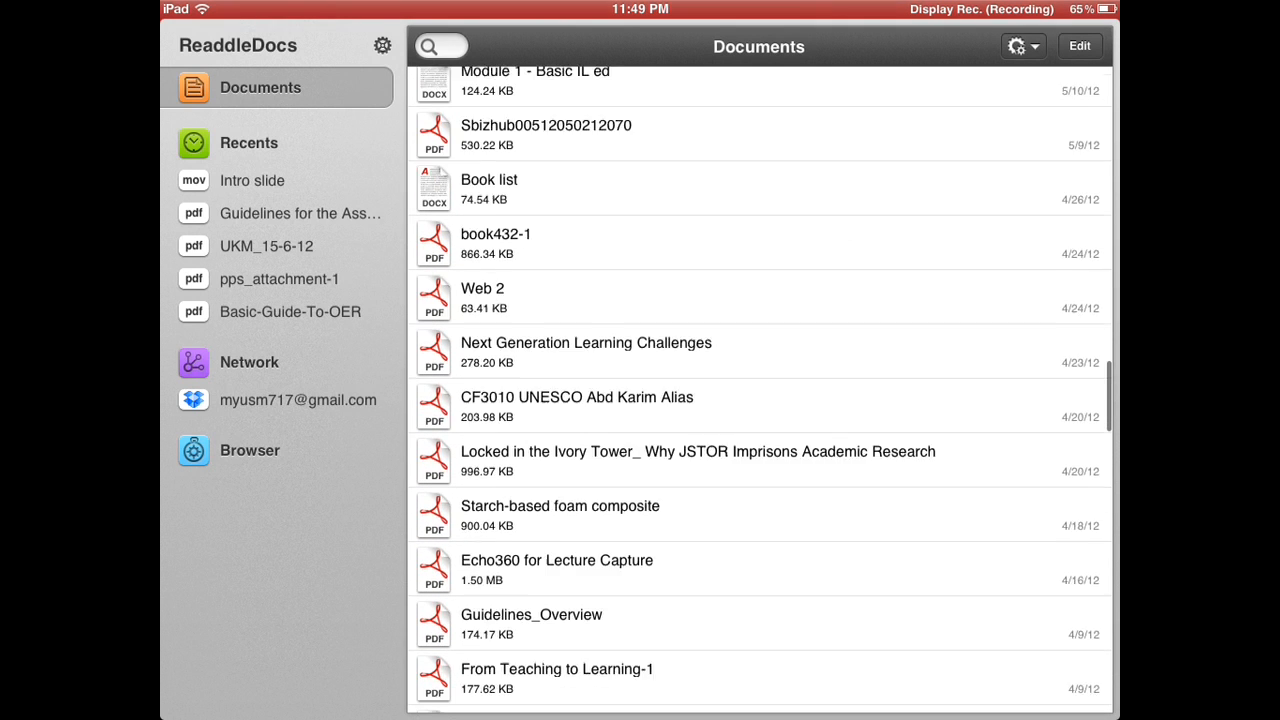
scroll(down, 3)
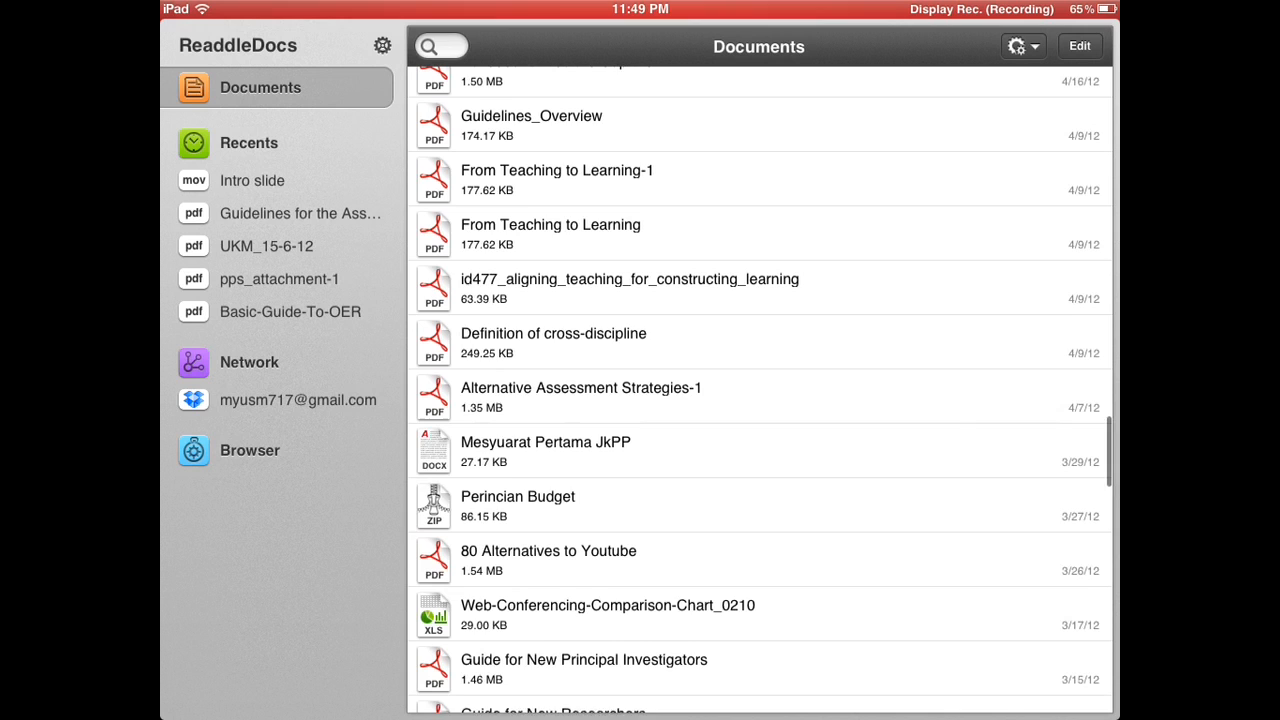
scroll(down, 3)
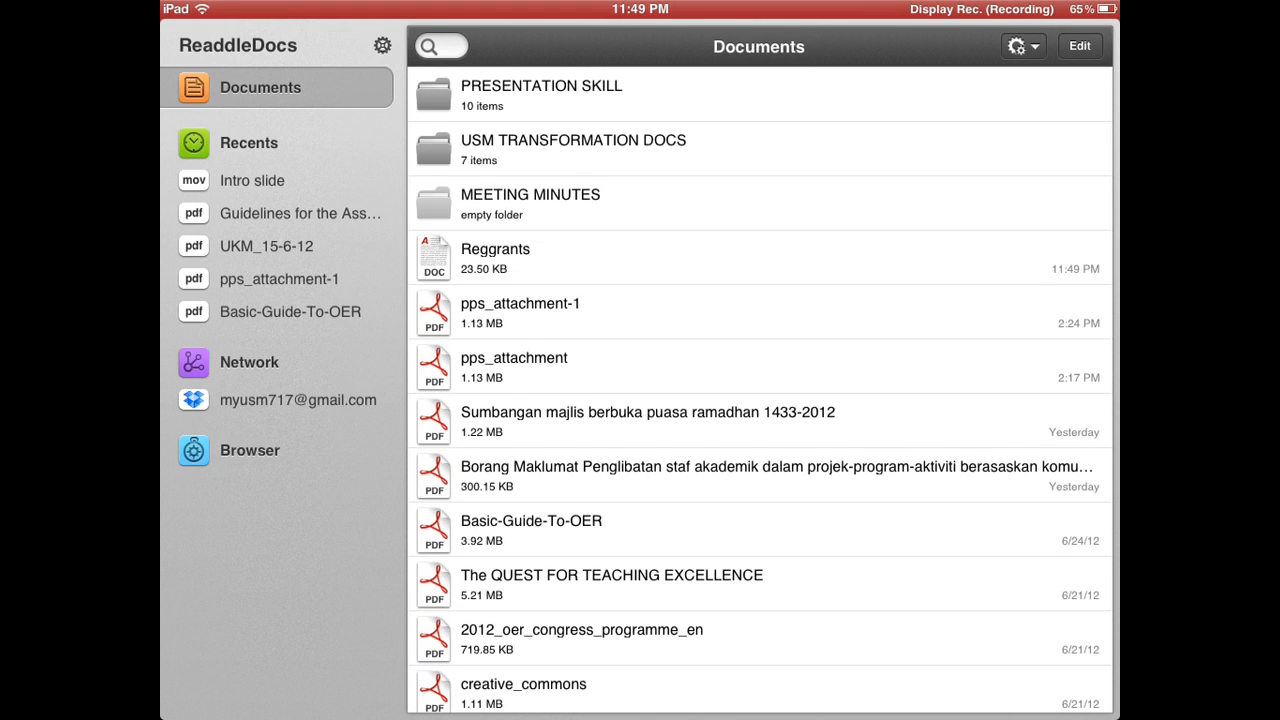
scroll(down, 3)
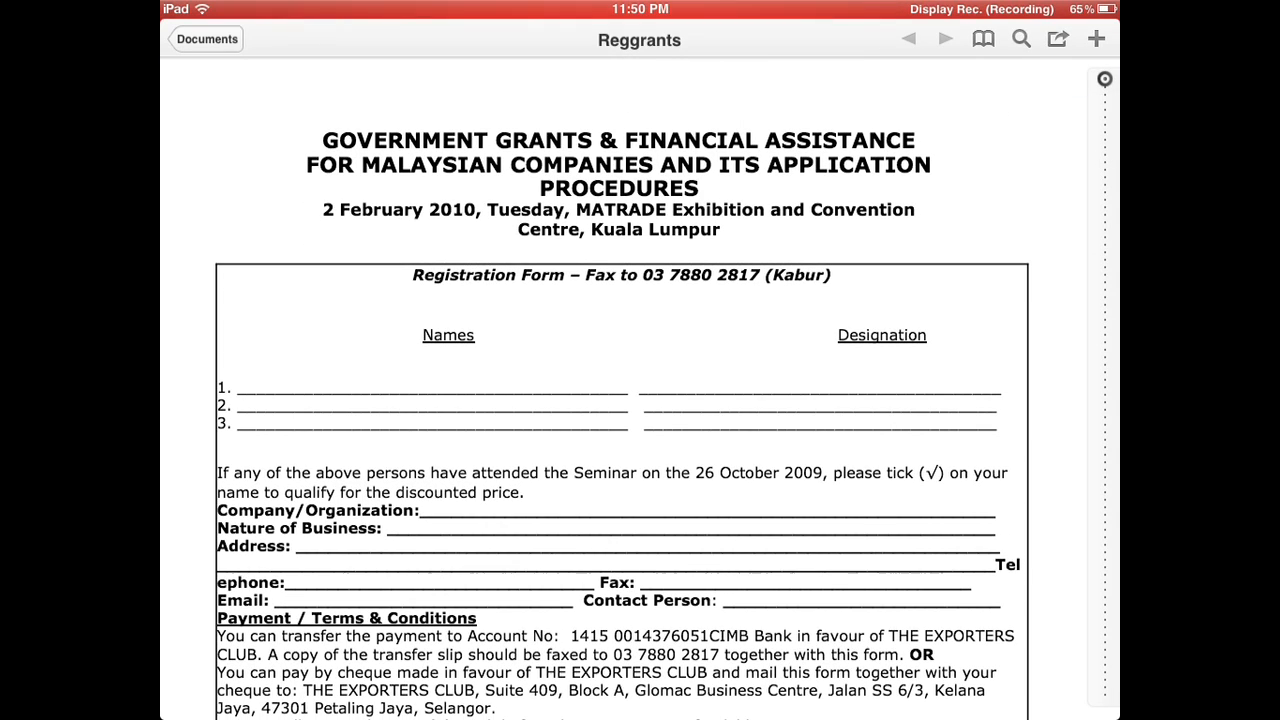
Step: Close Reggrants with the viewer's Documents toolbar button
click(207, 39)
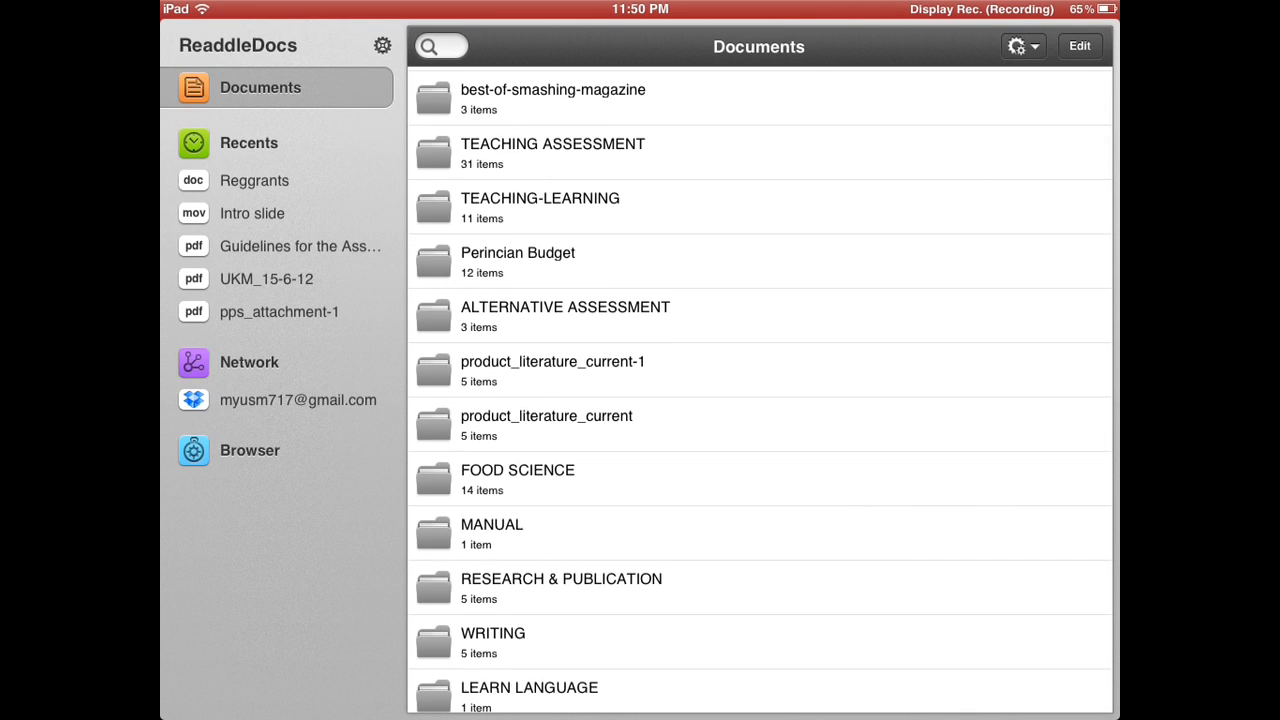
Step: Go back to the main Documents folder and open TEACHING ASSESSMENT to list its PDFs
scroll(down, 3)
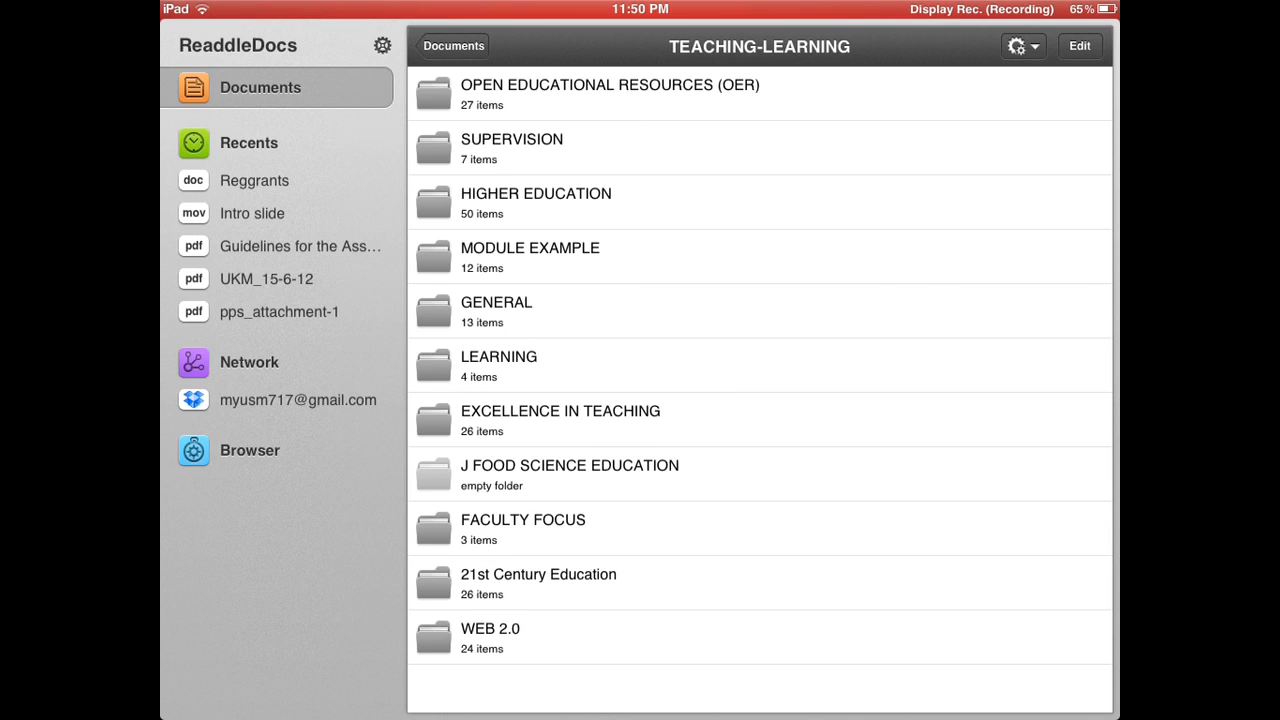
click(453, 46)
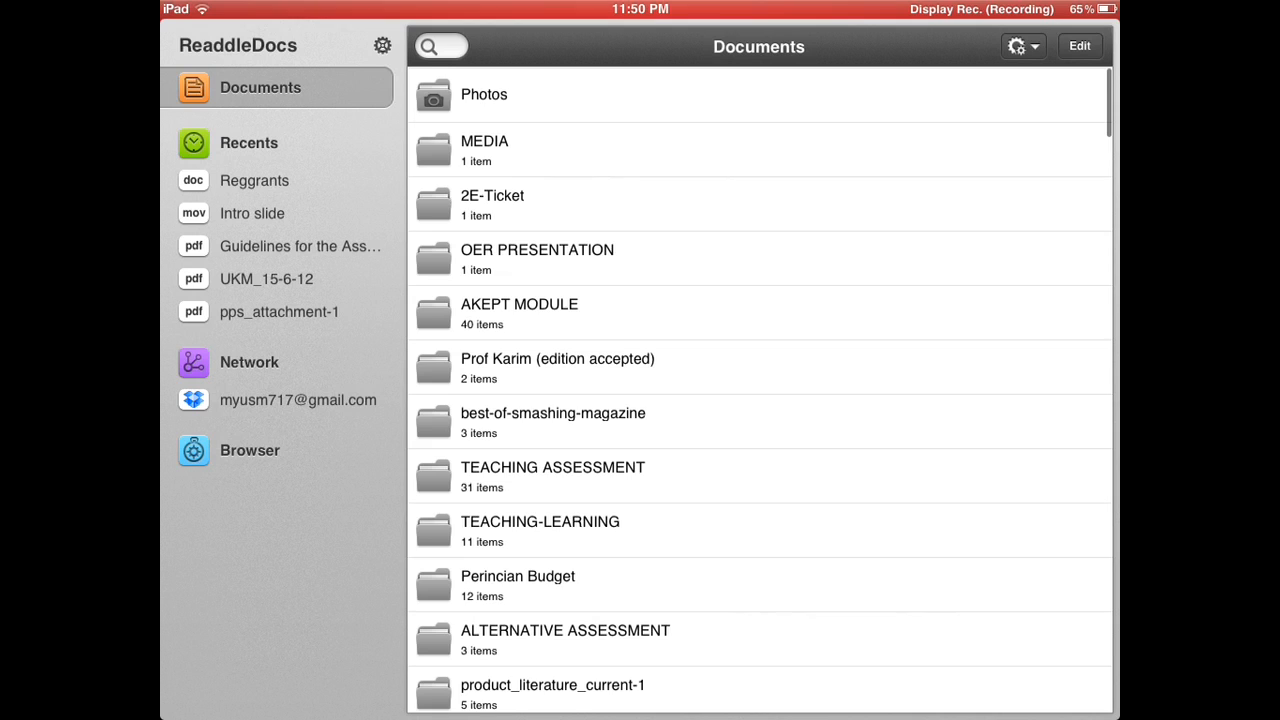
click(553, 467)
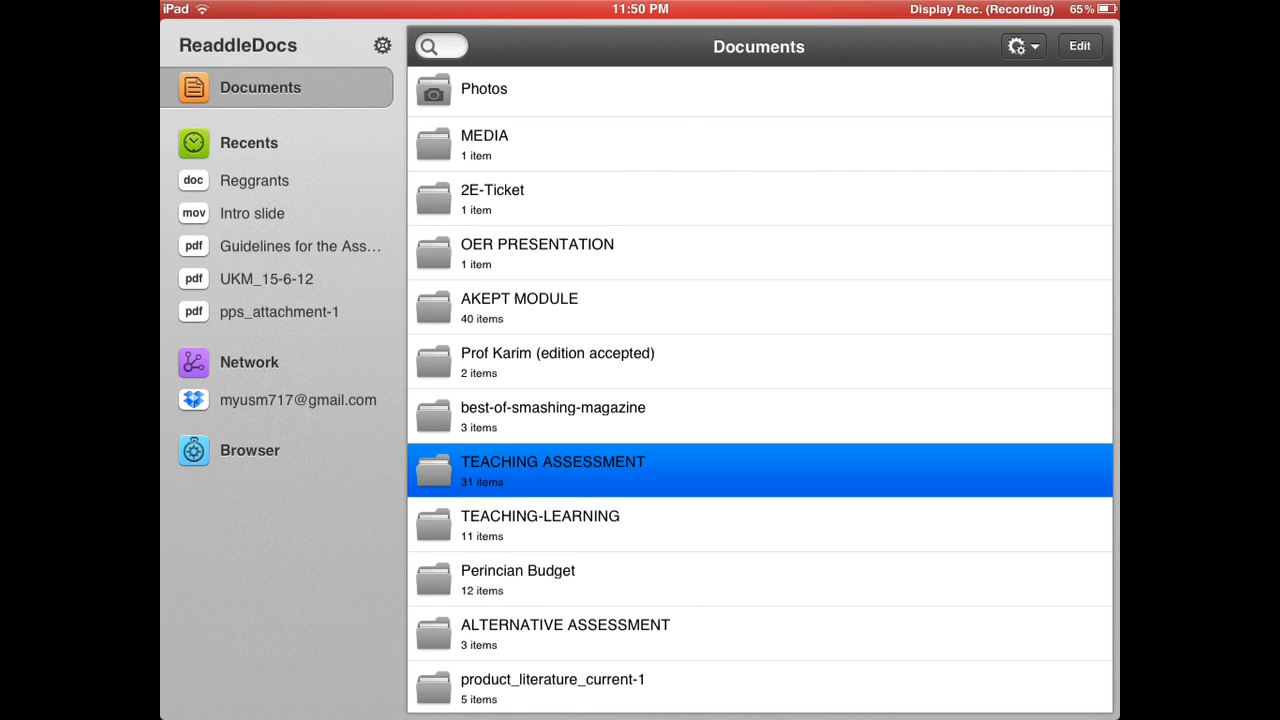
click(553, 470)
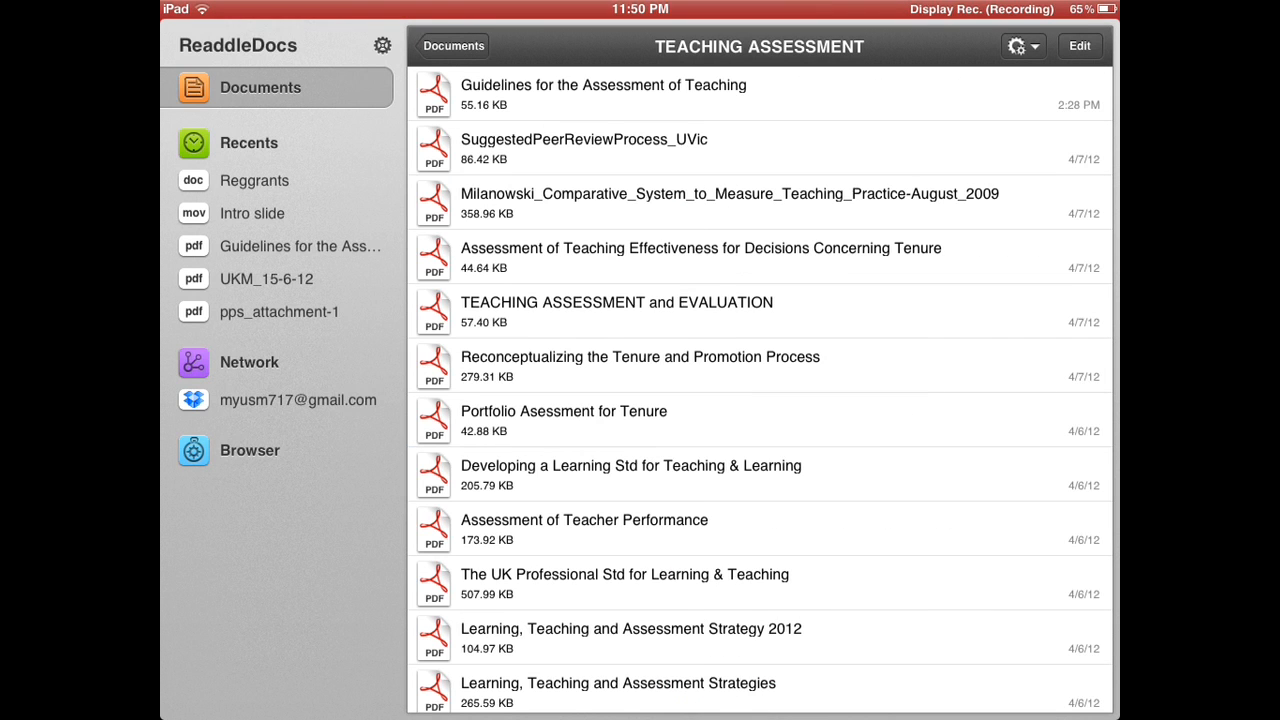
scroll(down, 3)
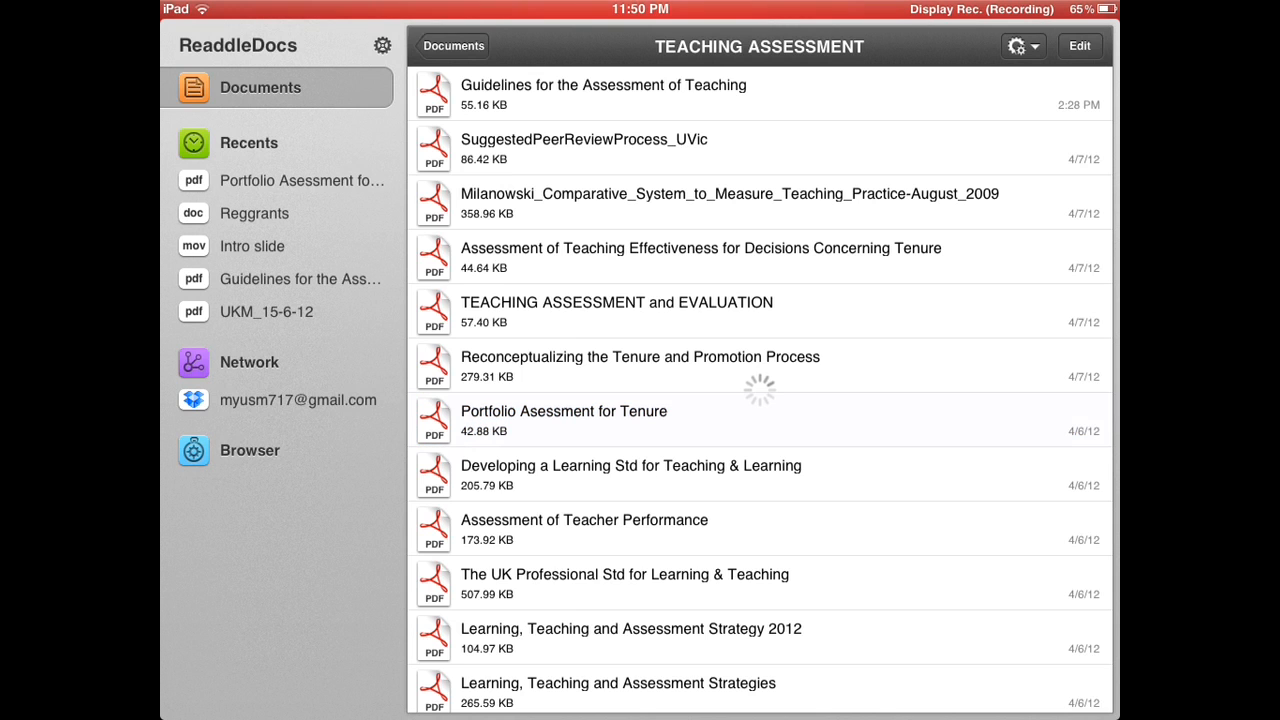
Step: Open the 'Portfolio Asessment for Tenure' PDF to its title page and abstract
click(563, 411)
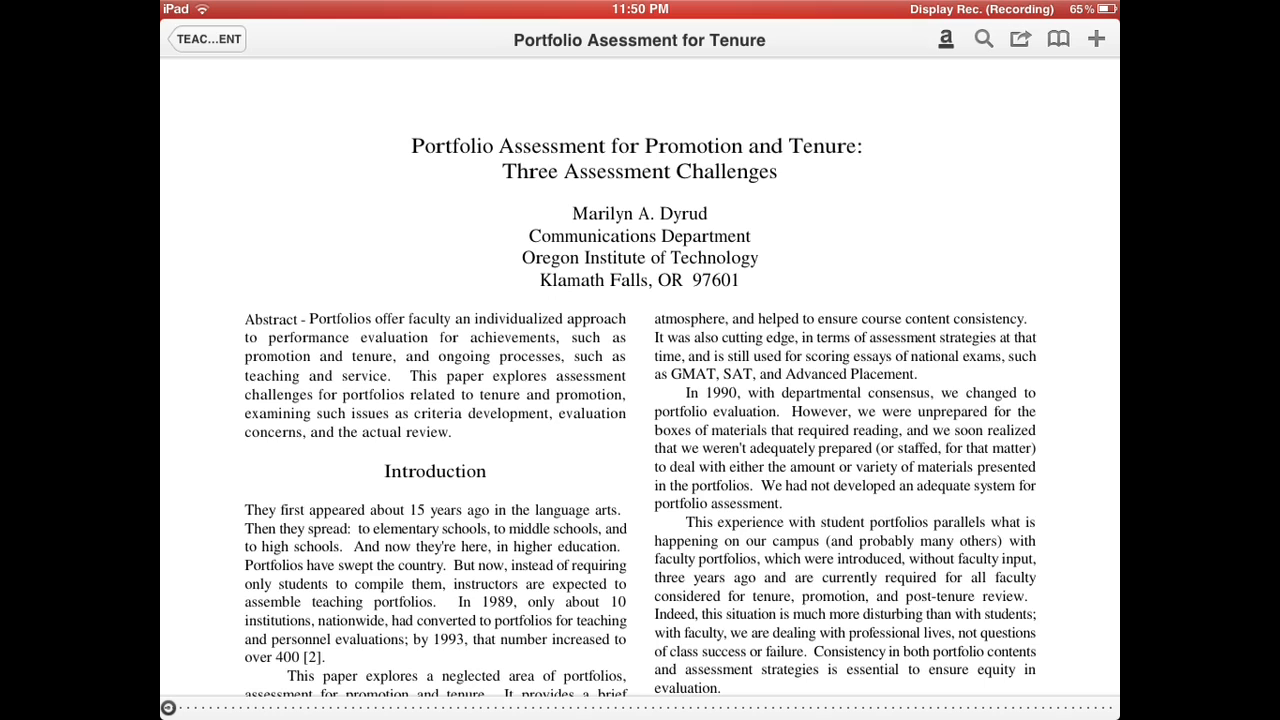
click(945, 38)
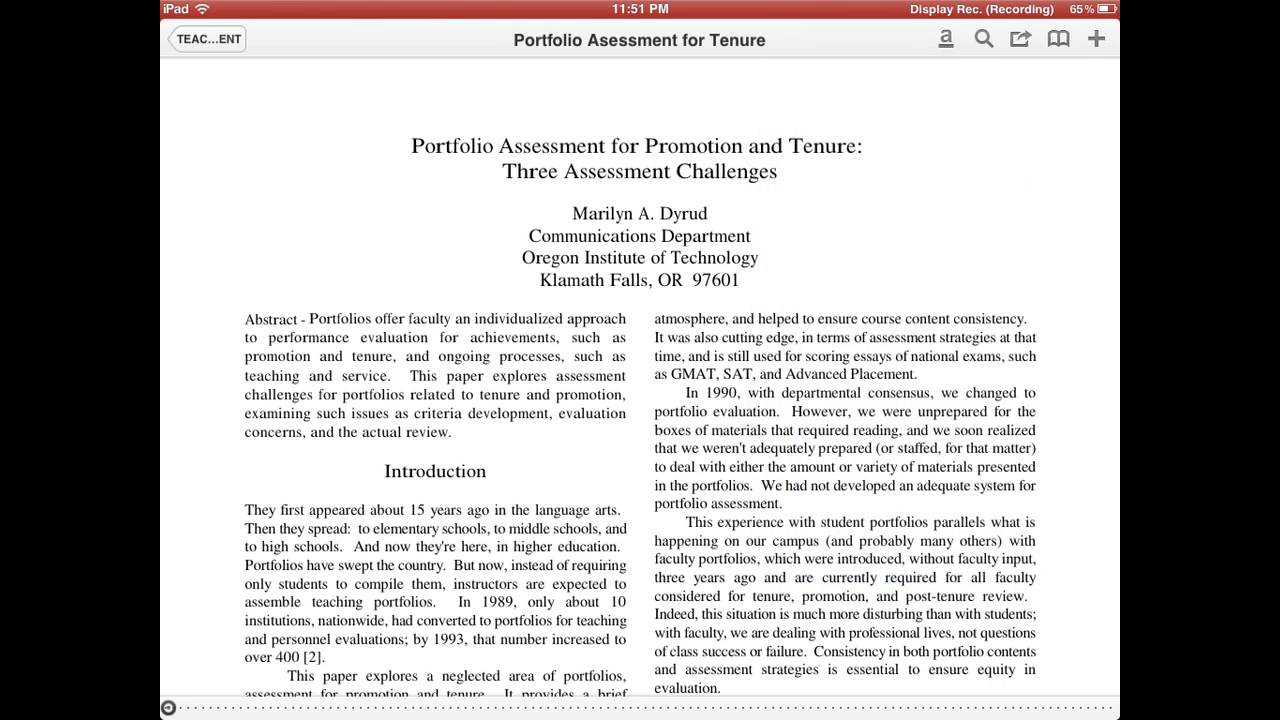
Step: Highlight 'Portfolio' and underline 'Promotion and Tenure' in the paper's title
double_click(449, 145)
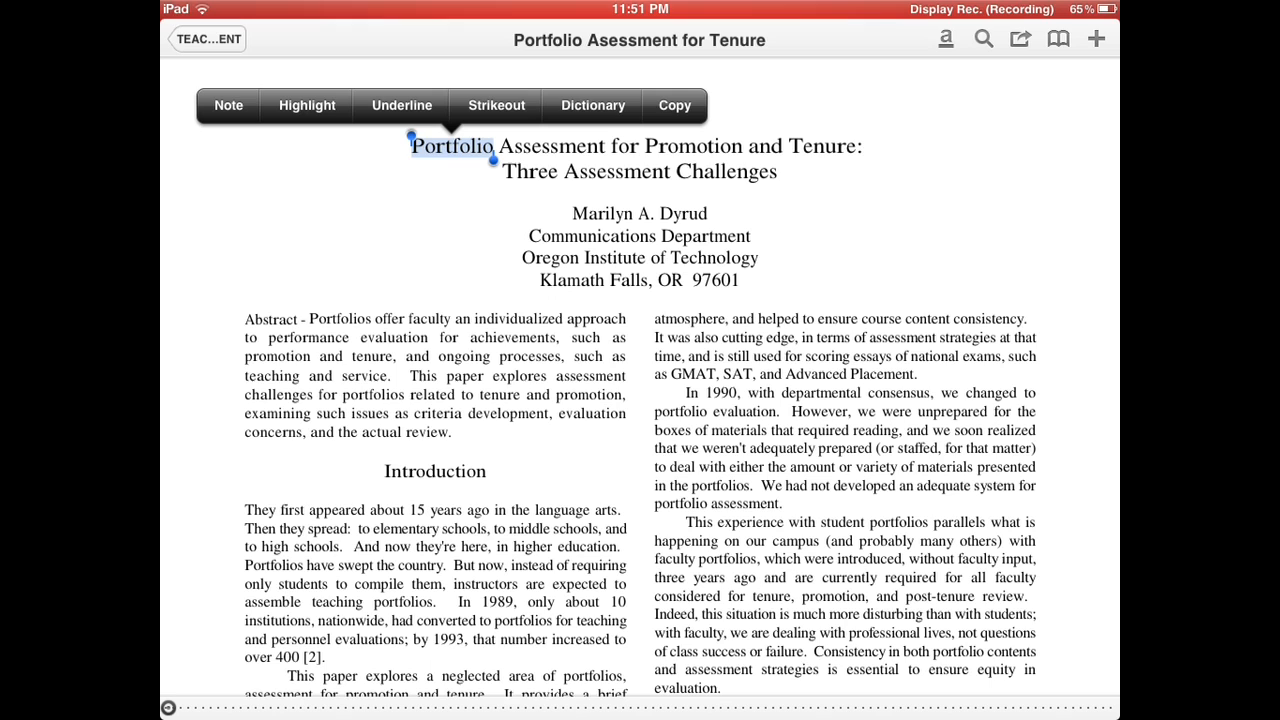
click(228, 105)
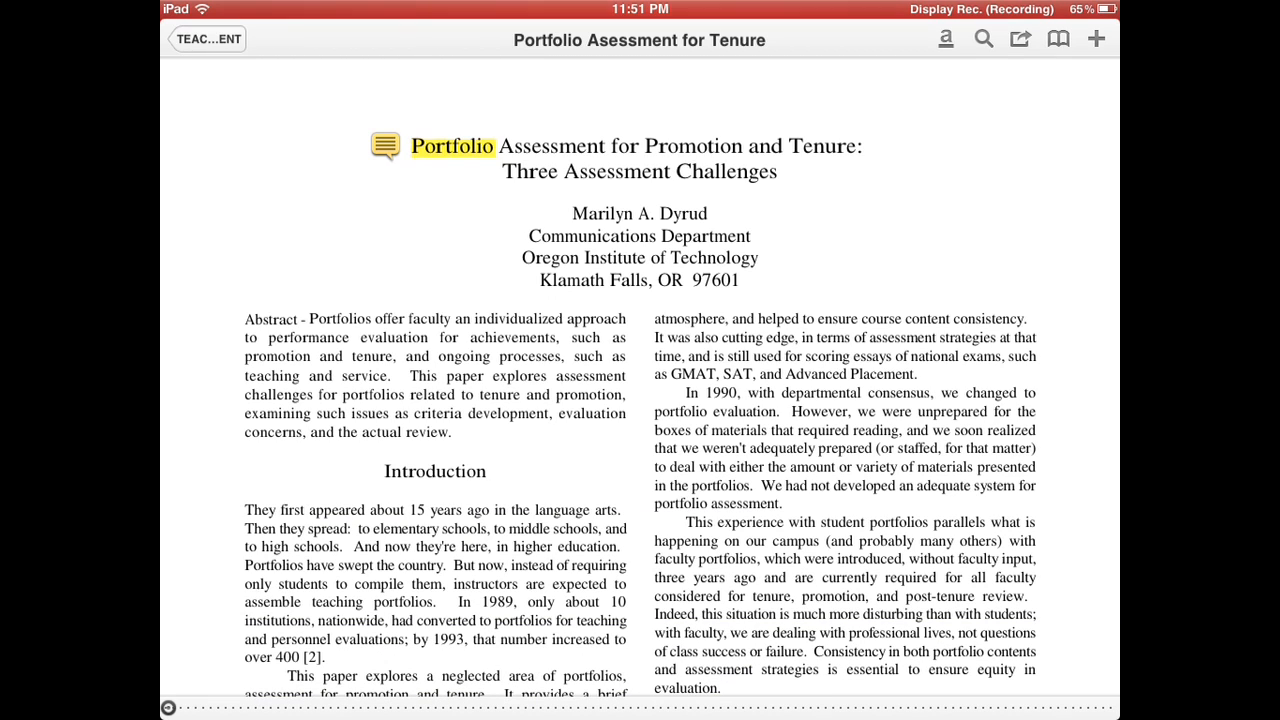
double_click(692, 146)
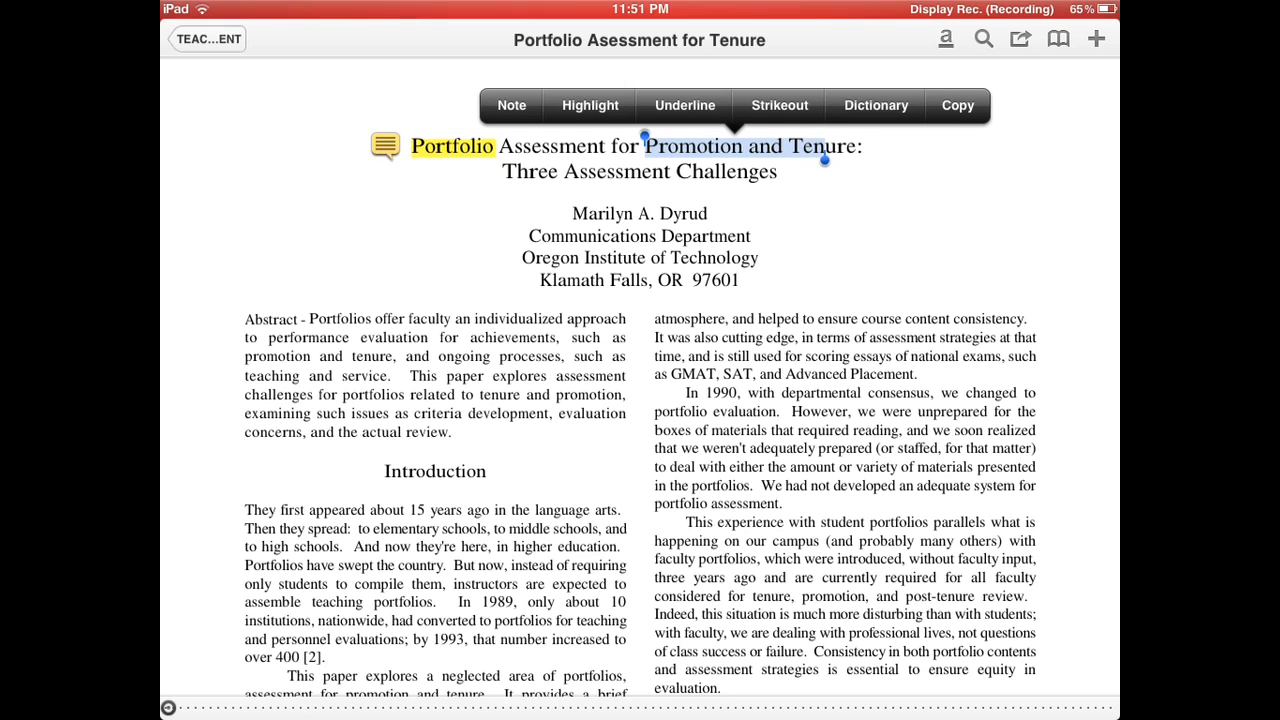
click(685, 105)
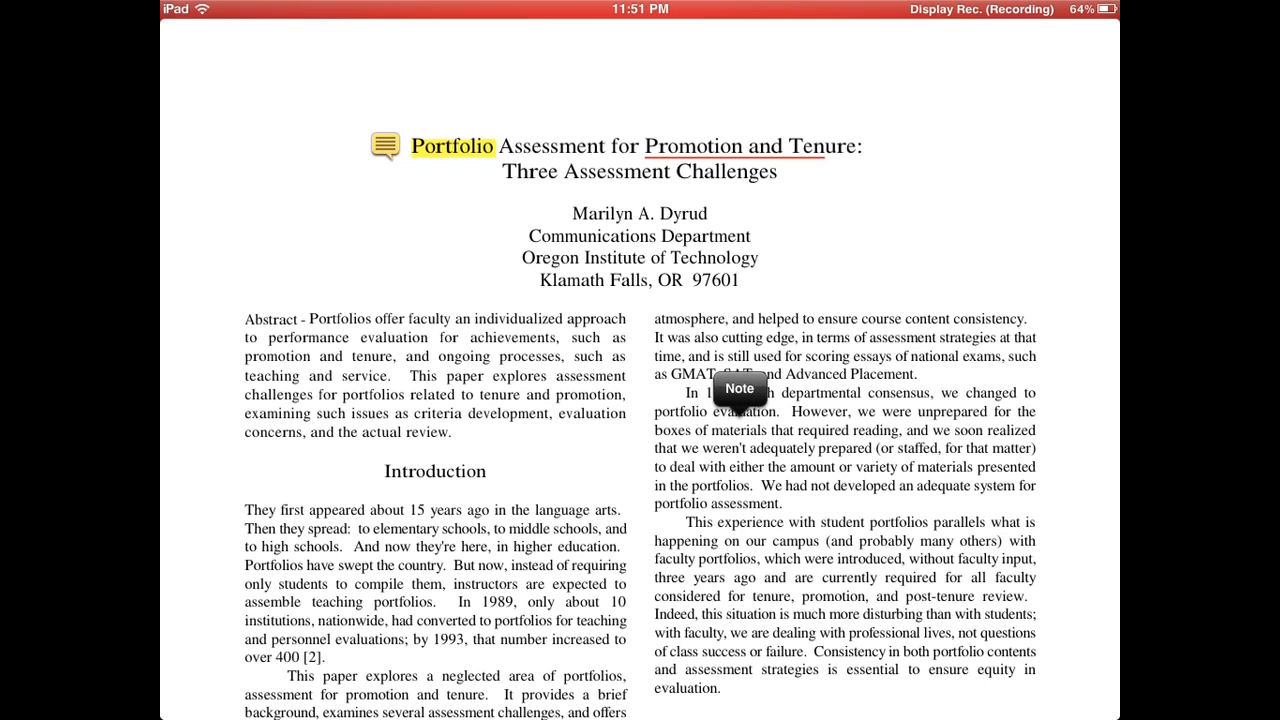
Step: Strike out 'processes, such' in the abstract and return to the TEACHING ASSESSMENT folder
double_click(530, 356)
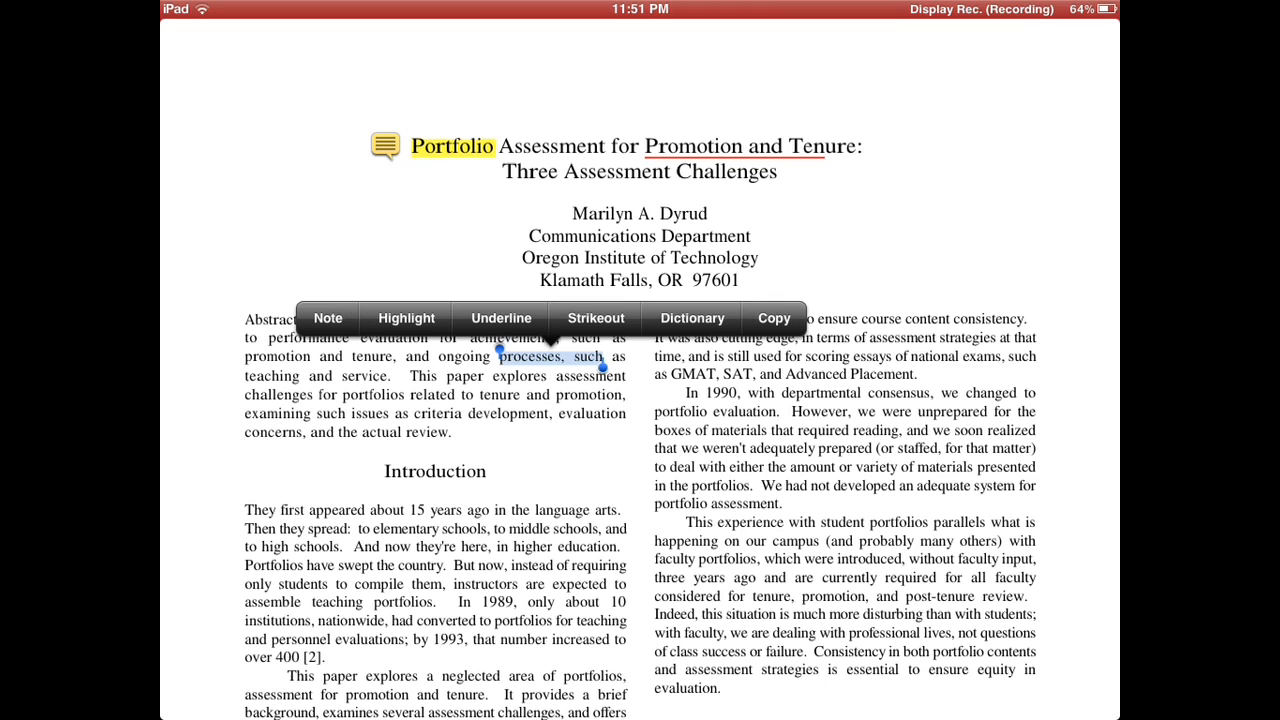
click(595, 318)
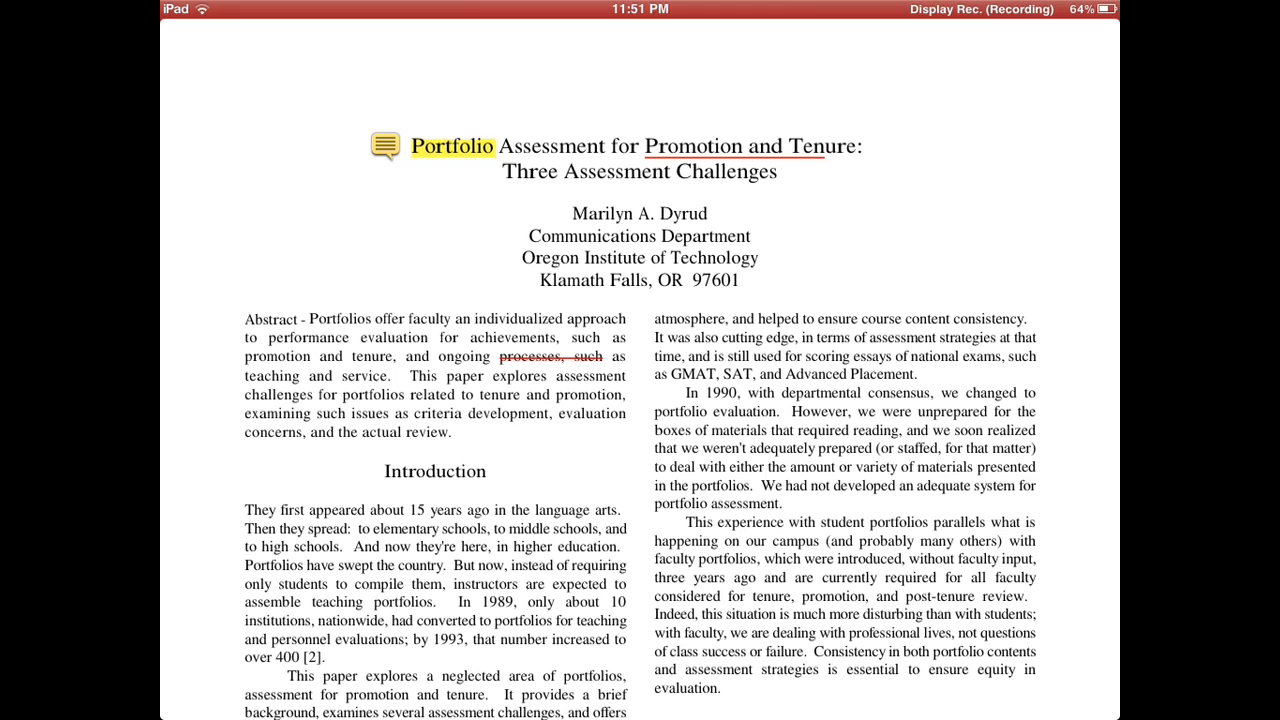
click(640, 400)
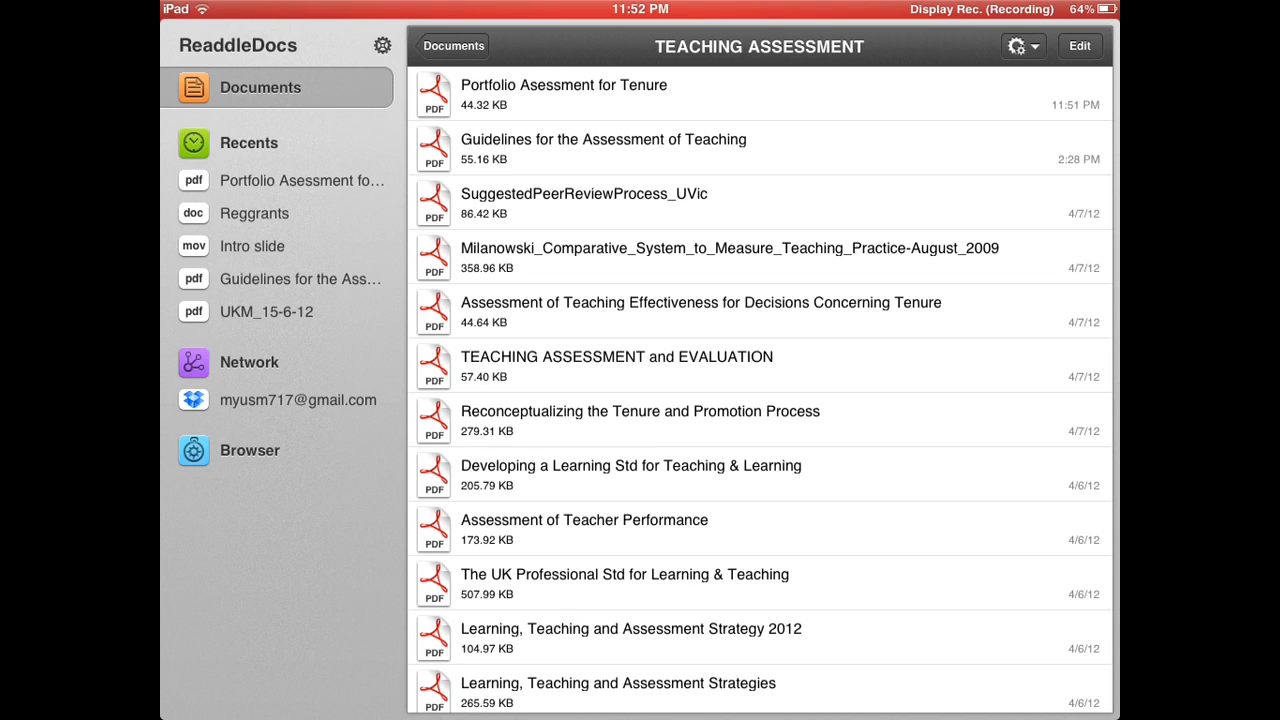
Step: Browse the folder list of the Dropbox account under Network
click(298, 399)
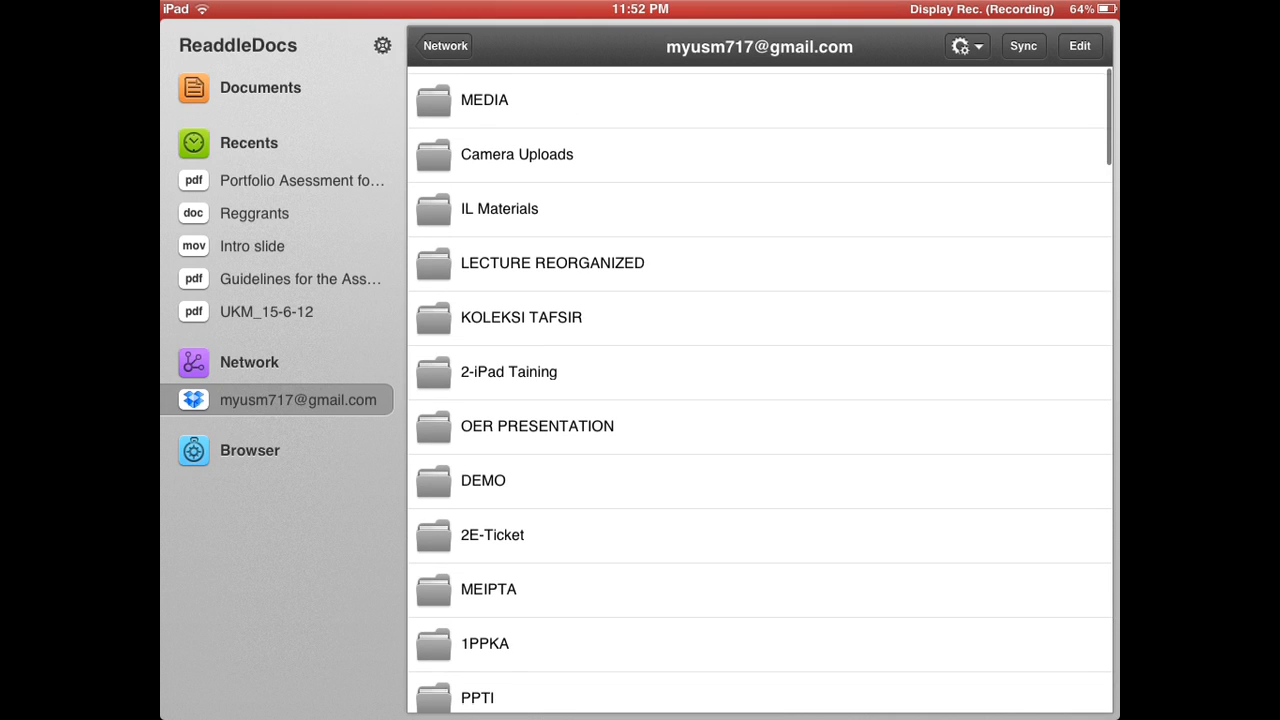
scroll(down, 3)
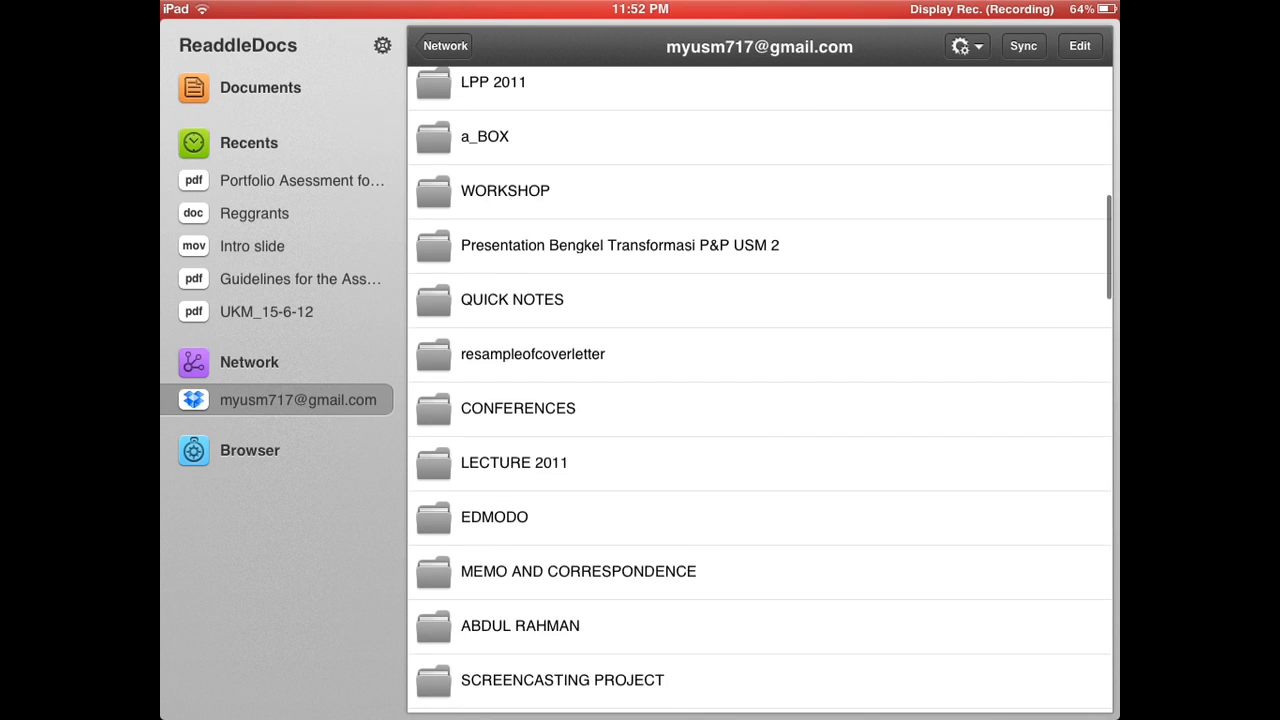
scroll(down, 3)
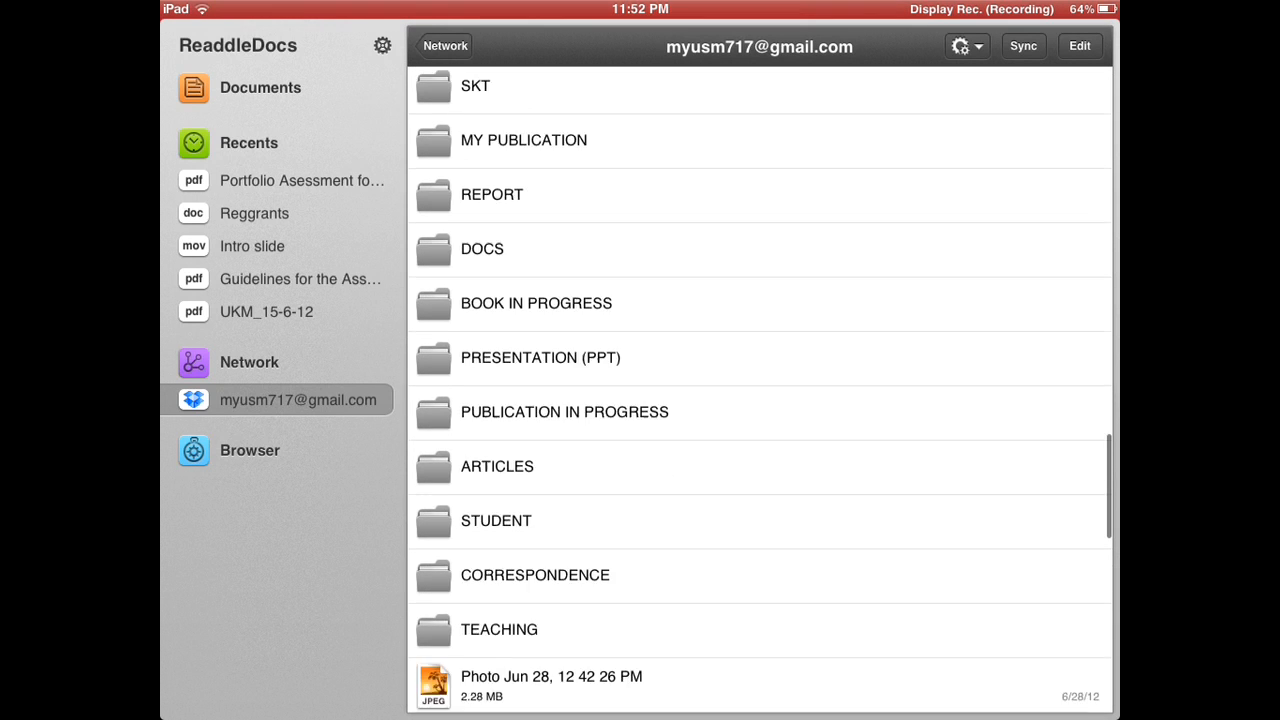
scroll(down, 3)
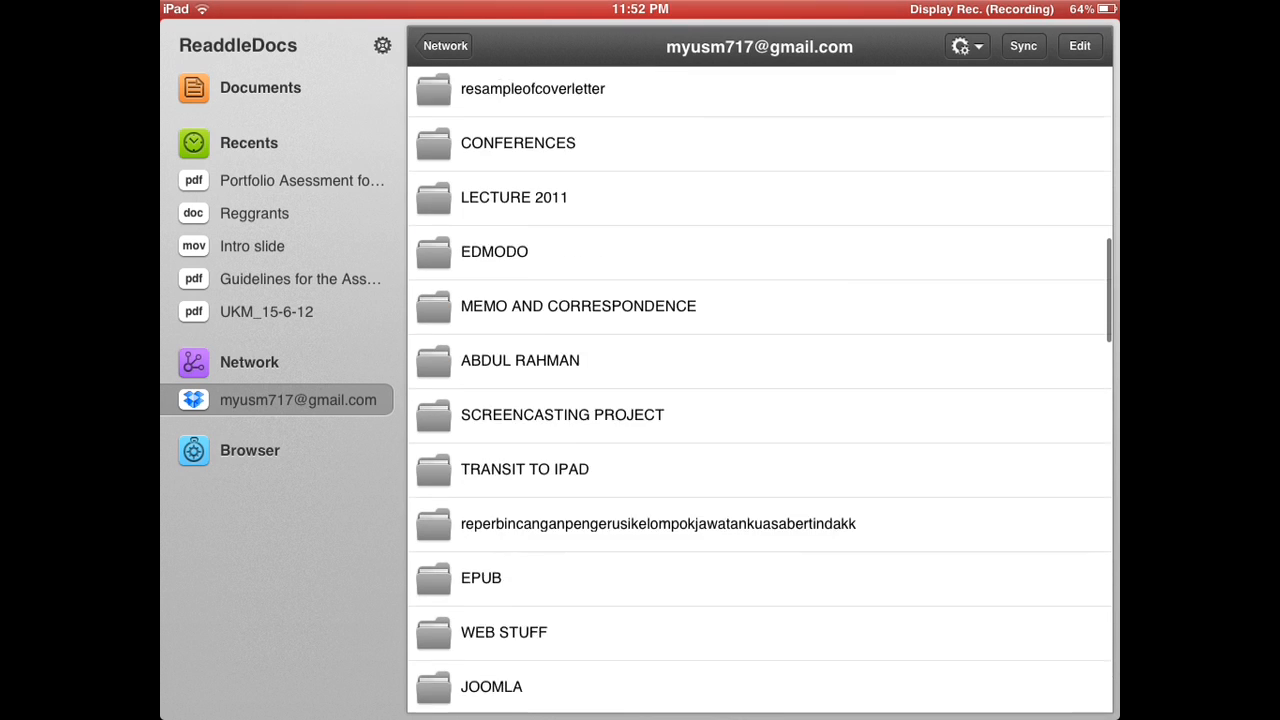
scroll(down, 3)
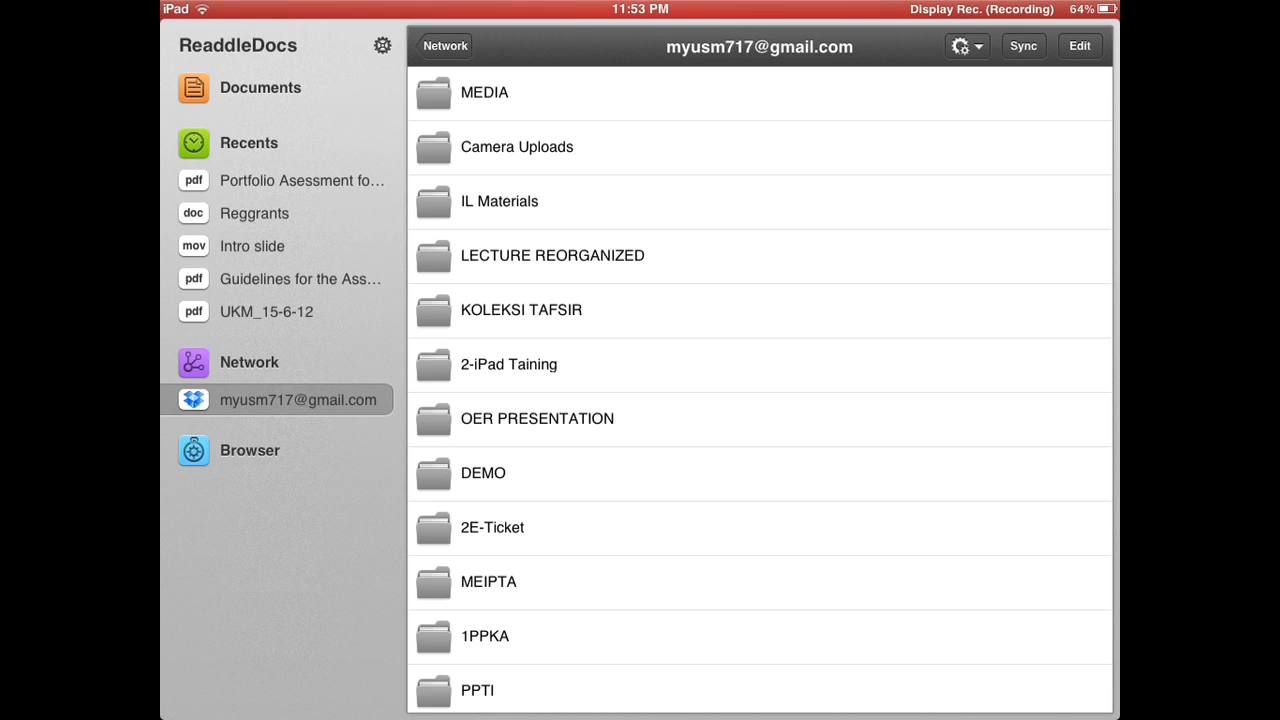
Step: Enter Dropbox's 2-iPad Taining folder and download Manuscript_UV-eggwhite_JAFC, opening its title page
click(508, 364)
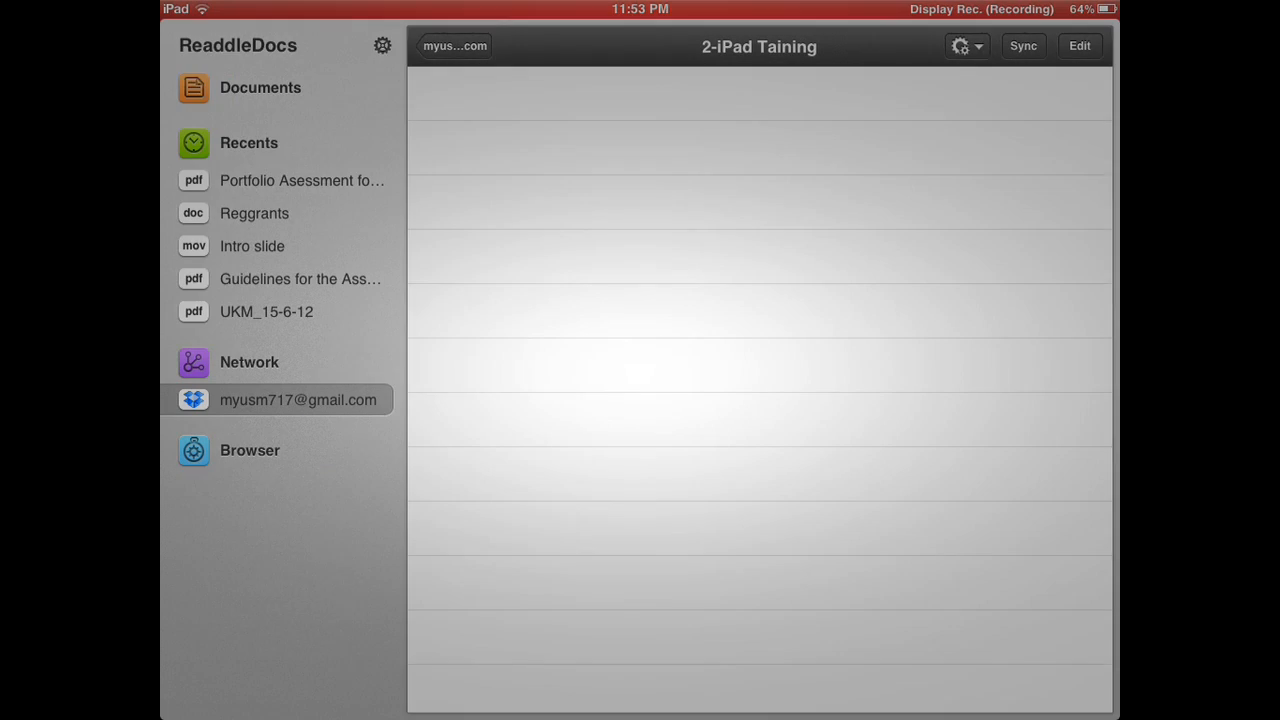
click(298, 399)
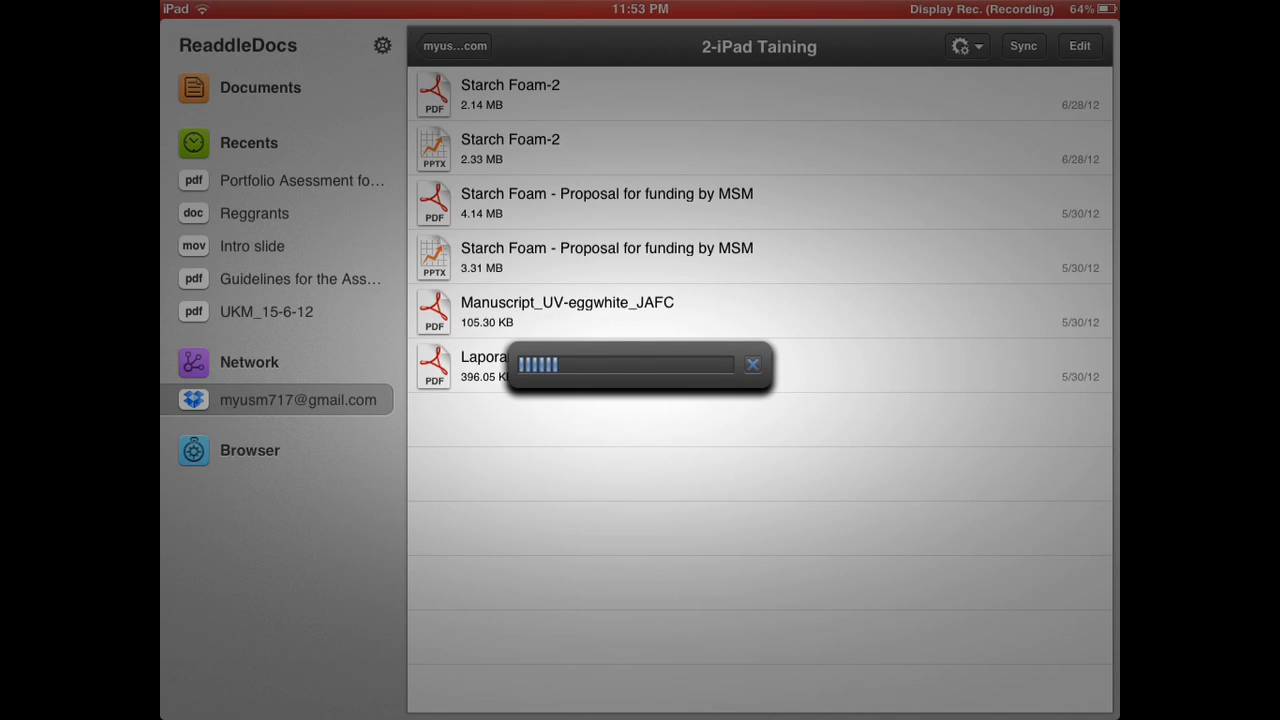
click(567, 311)
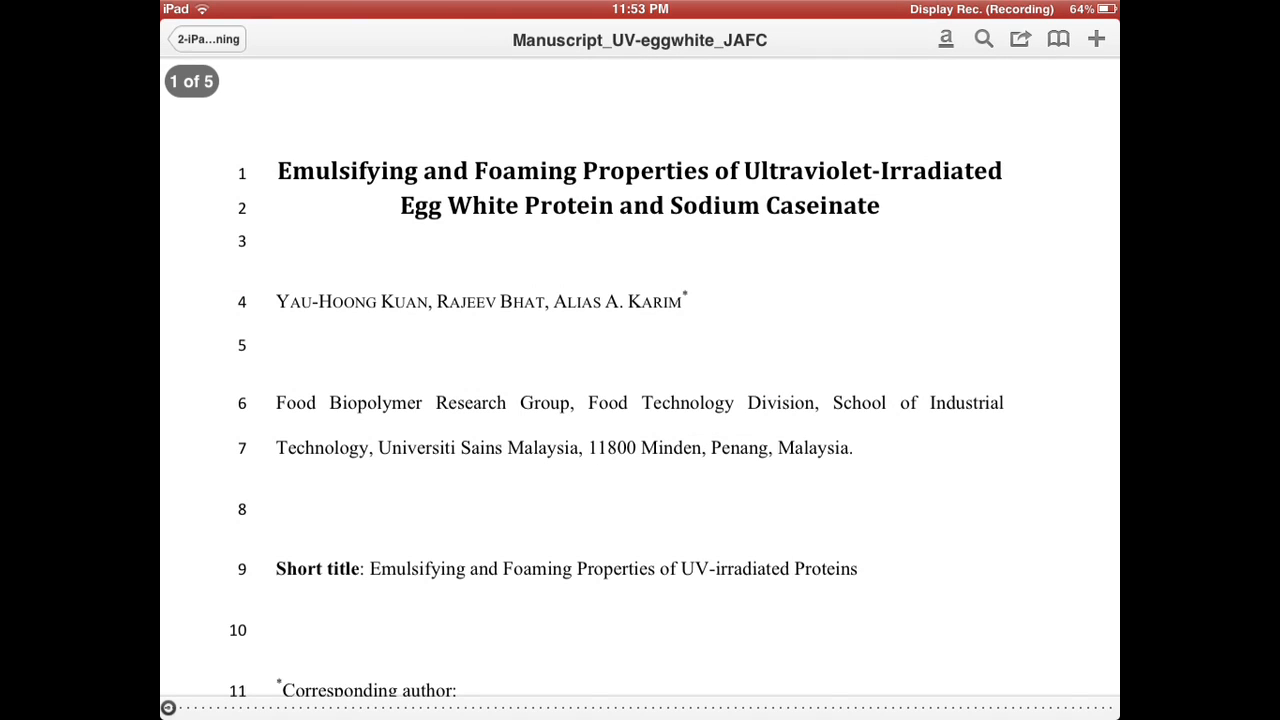
Step: Scroll the manuscript, then go up to Documents showing the local 2-iPad Taining folder
scroll(down, 3)
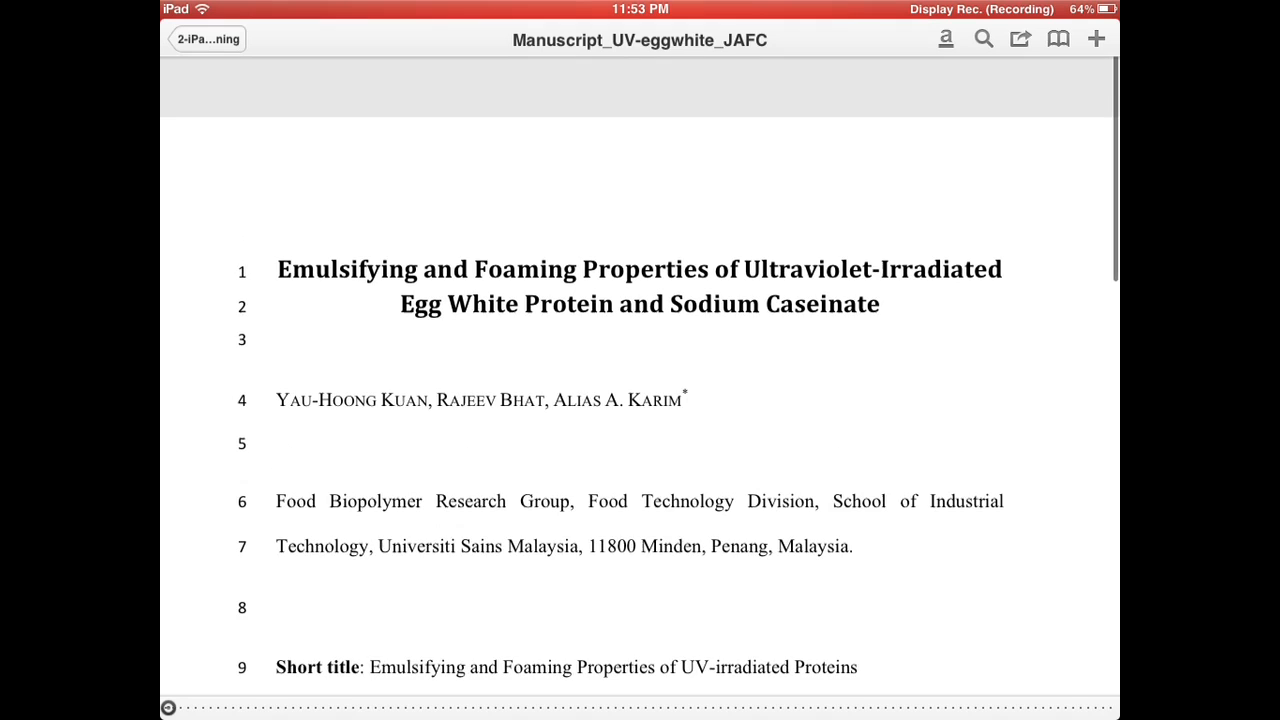
scroll(down, 3)
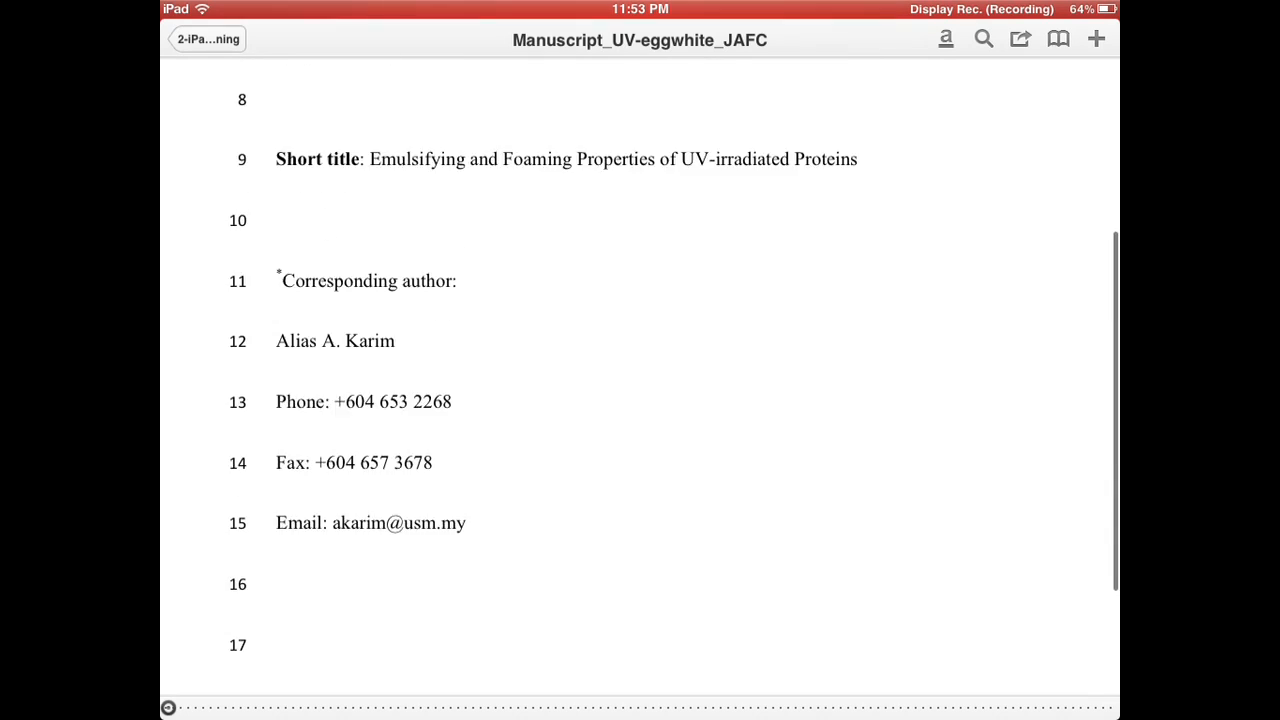
scroll(down, 3)
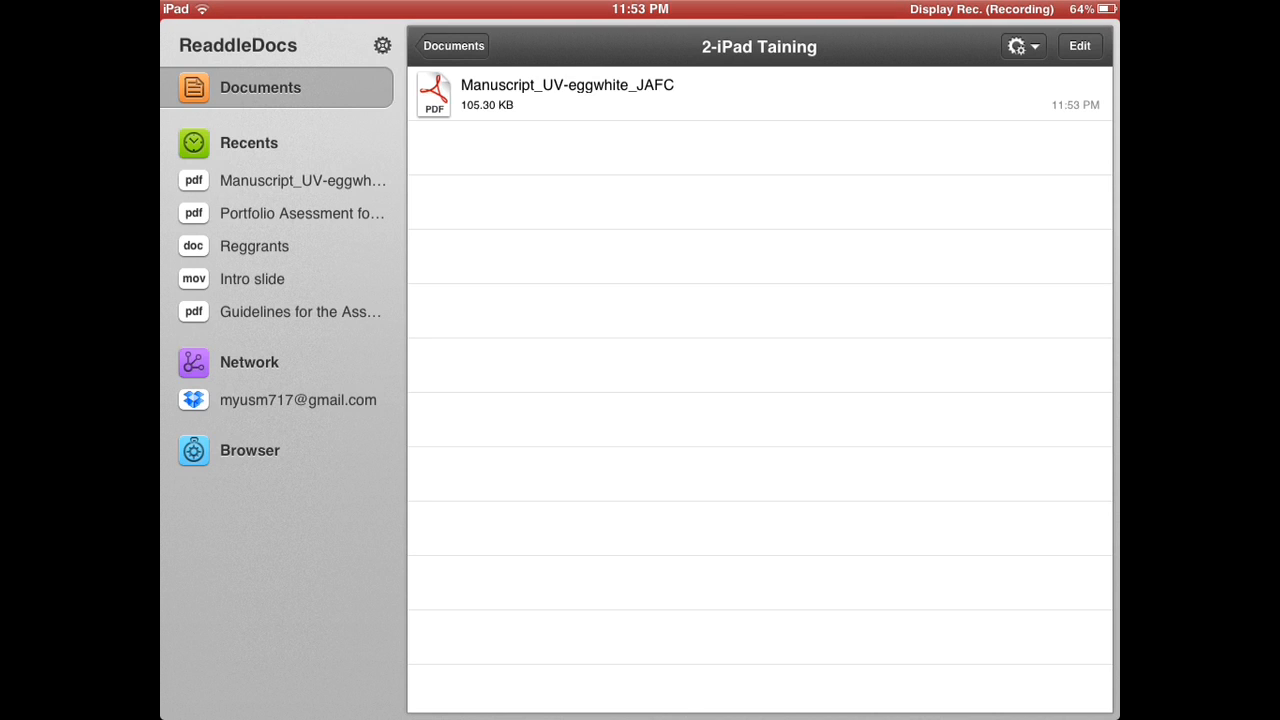
click(453, 45)
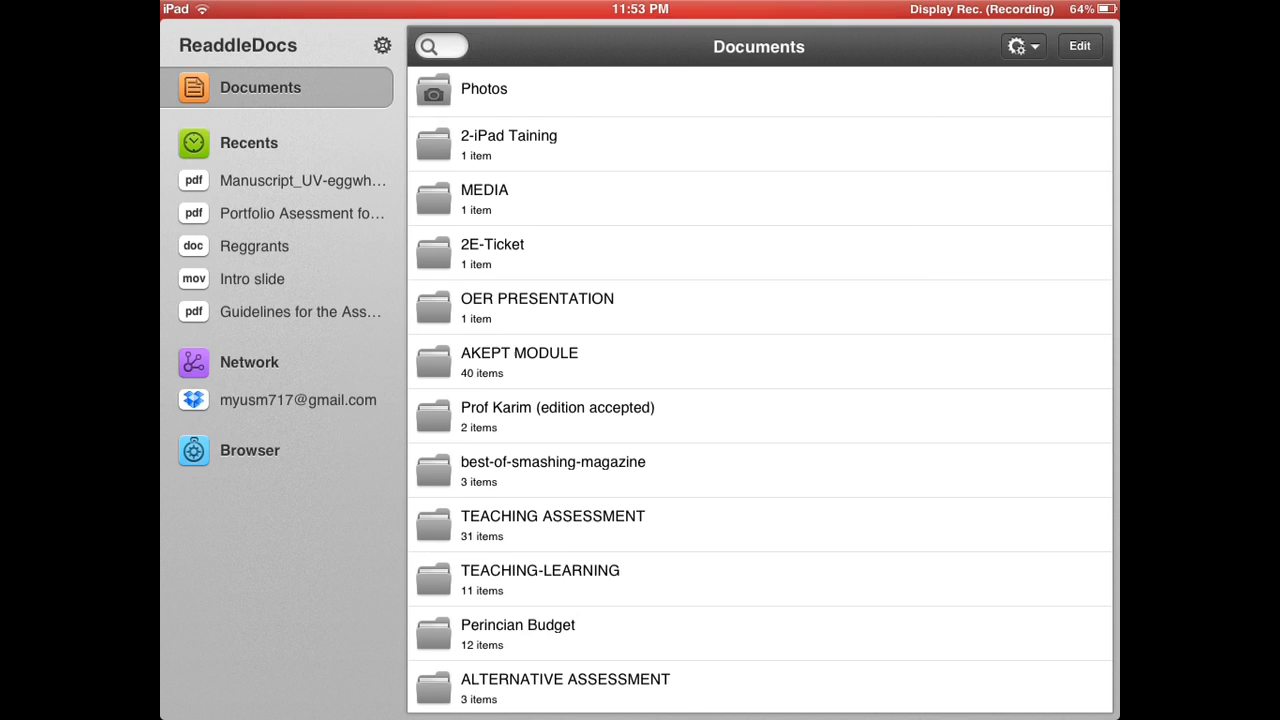